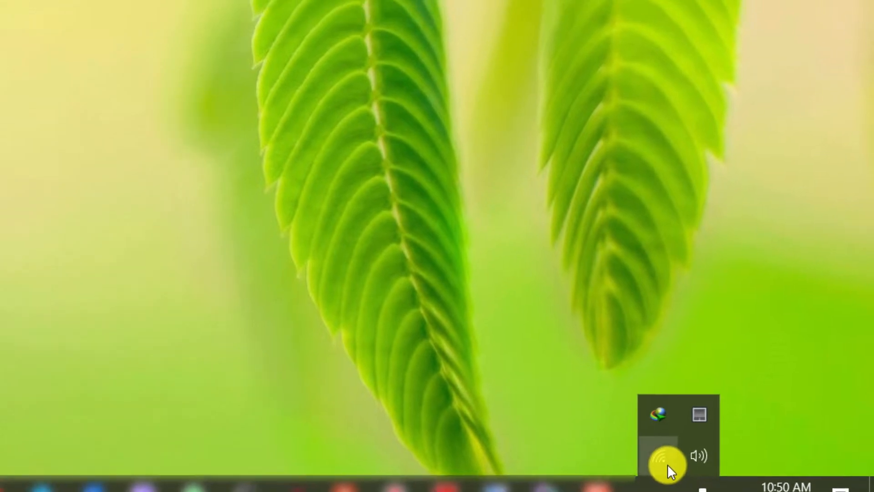
pyautogui.click(661, 457)
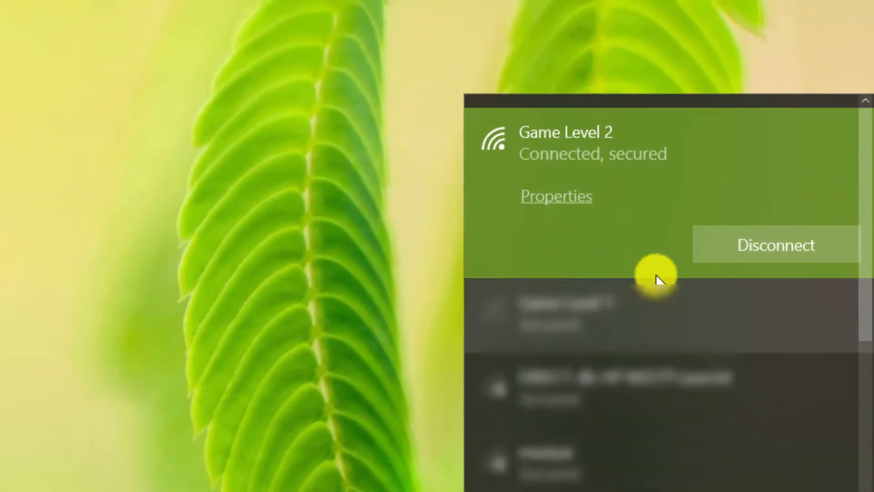
pyautogui.moveTo(655, 198)
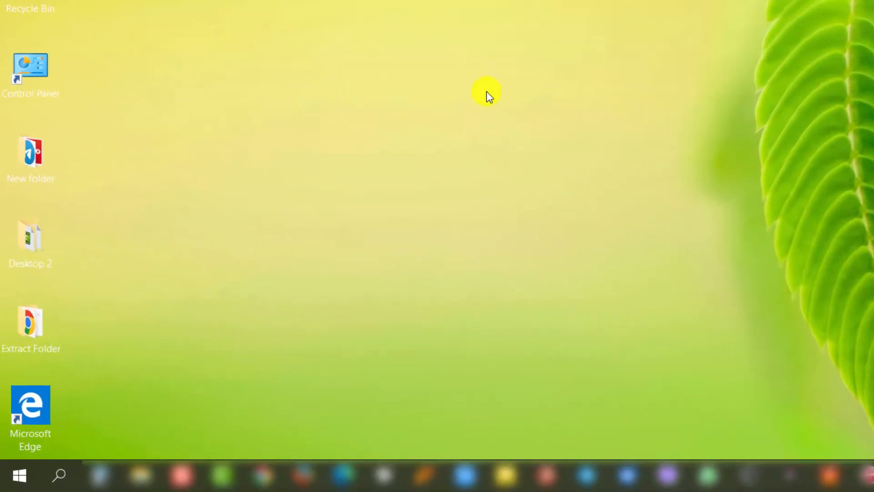
pyautogui.write('www.w')
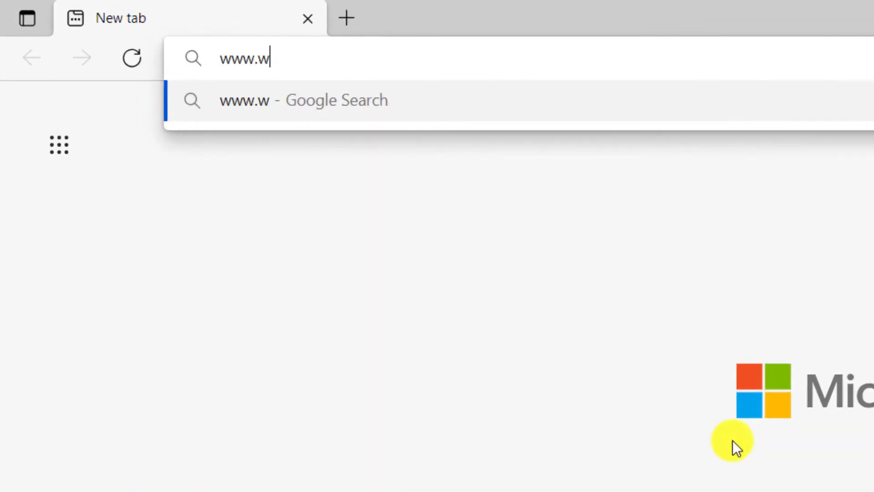
pyautogui.write('hatsap')
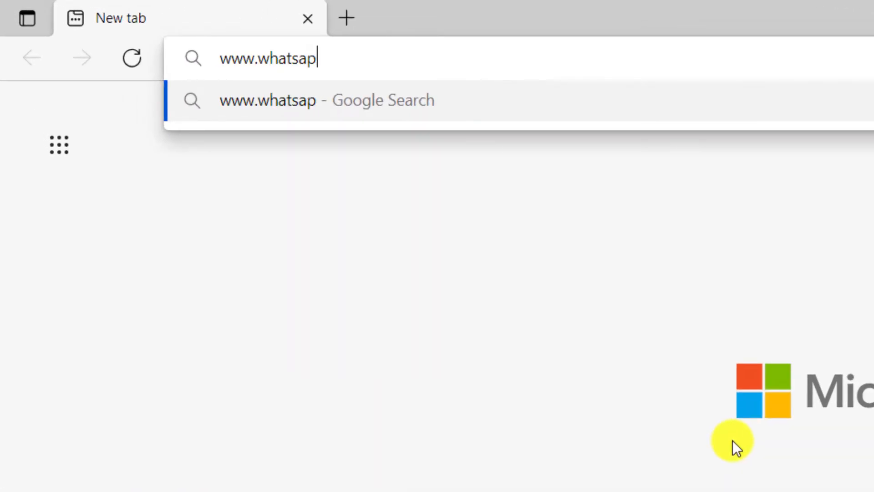
pyautogui.write('p.com')
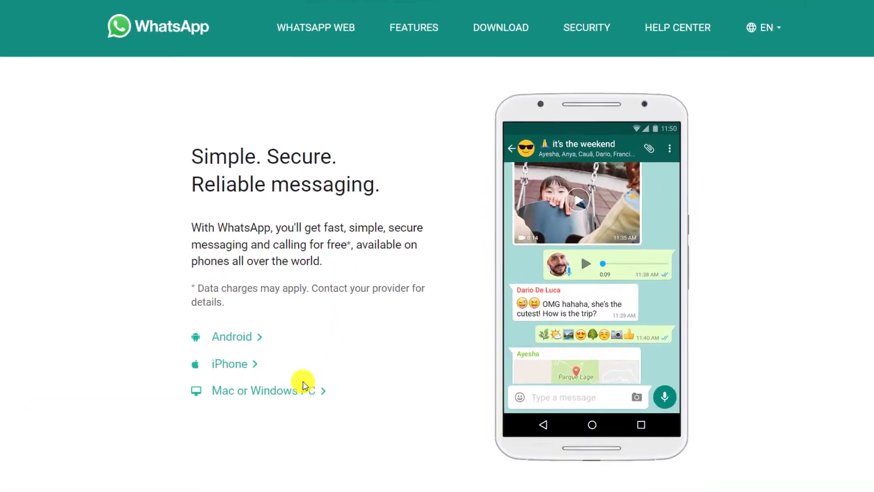
pyautogui.scroll(-3)
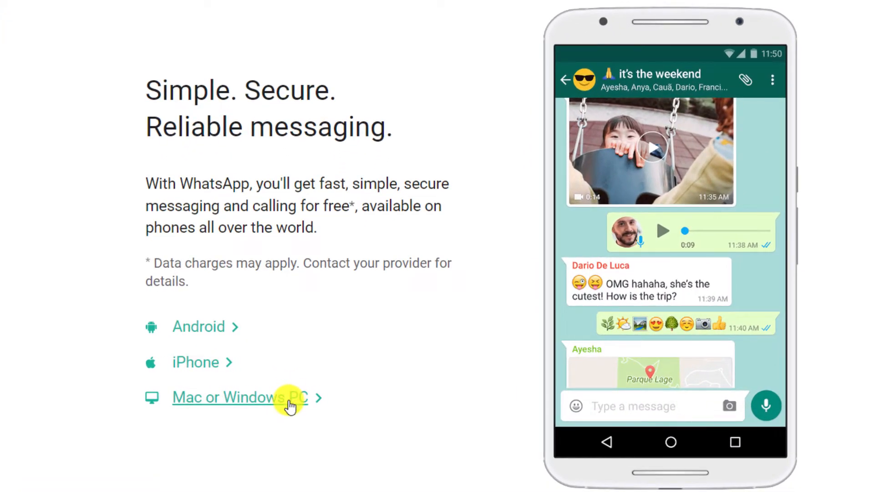
pyautogui.click(239, 397)
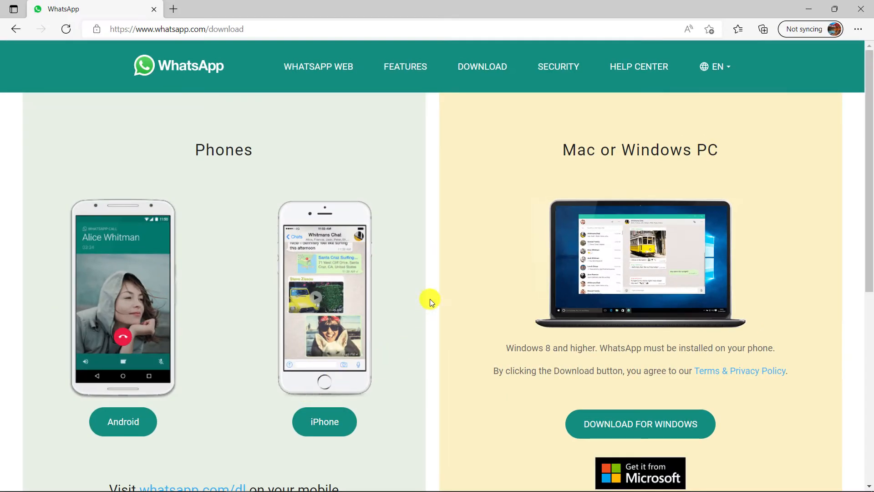
pyautogui.scroll(-3)
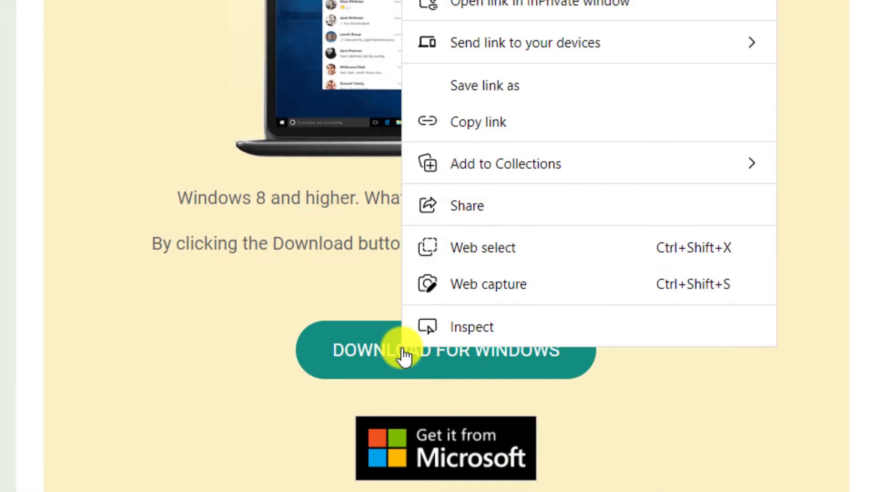
pyautogui.moveTo(512, 121)
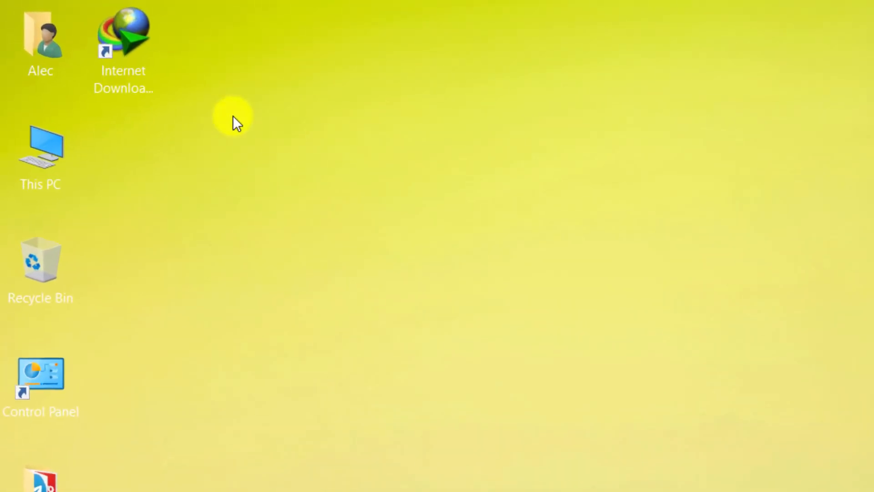
# - Launch IDM, add the copied WhatsApp address as a new URL and start downloading WhatsAppSetup.exe
pyautogui.doubleClick(123, 34)
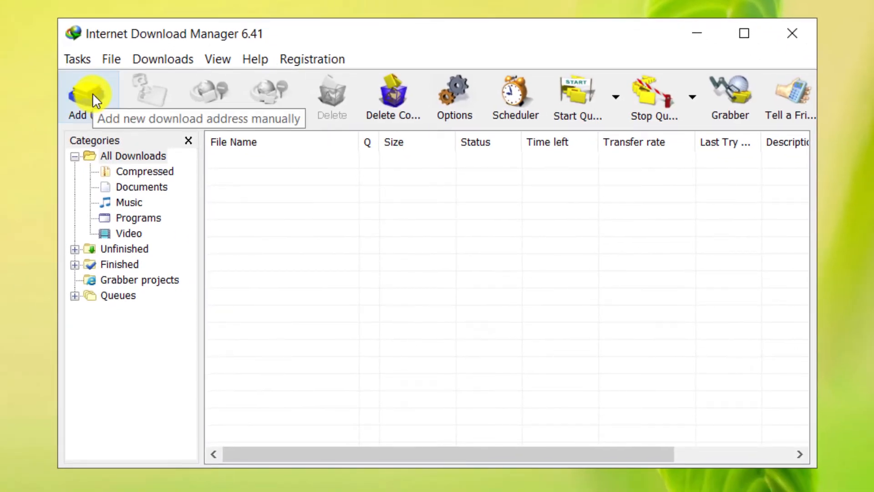
pyautogui.click(78, 92)
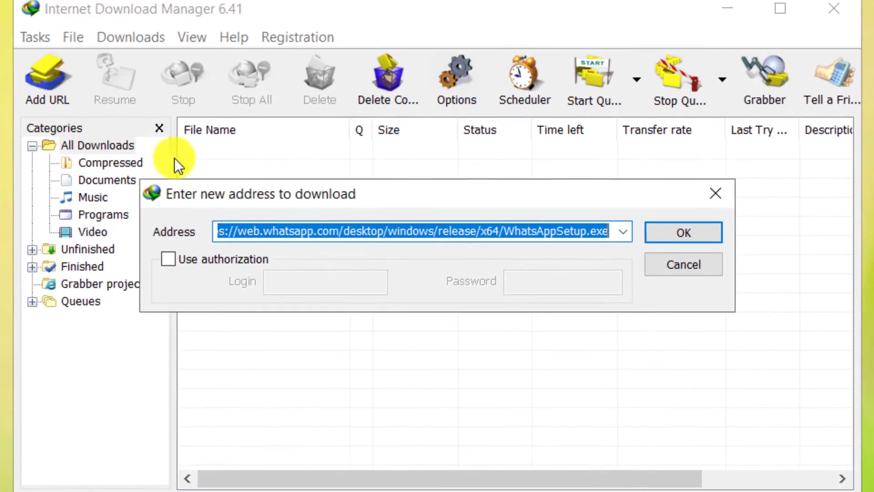
pyautogui.moveTo(460, 259)
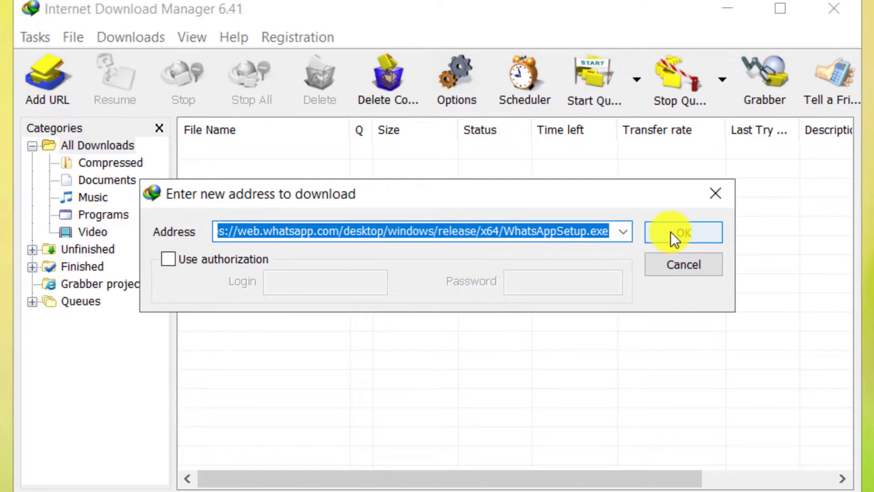
pyautogui.click(682, 232)
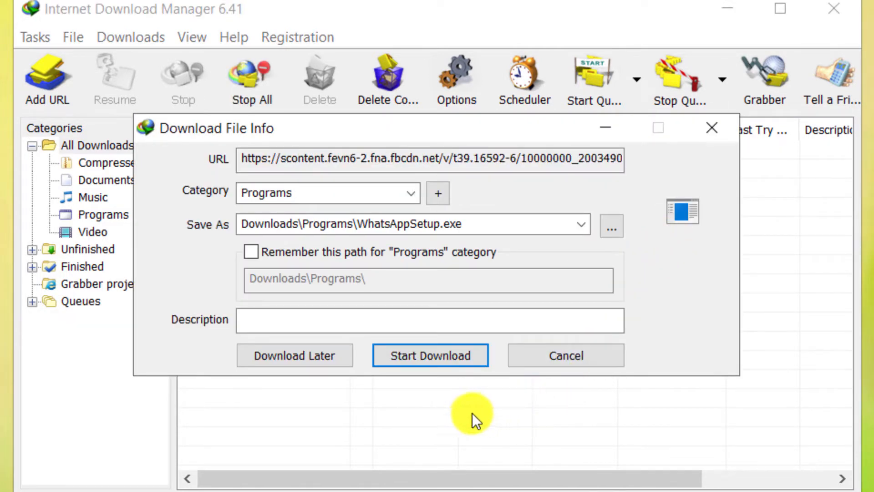
pyautogui.moveTo(430, 355)
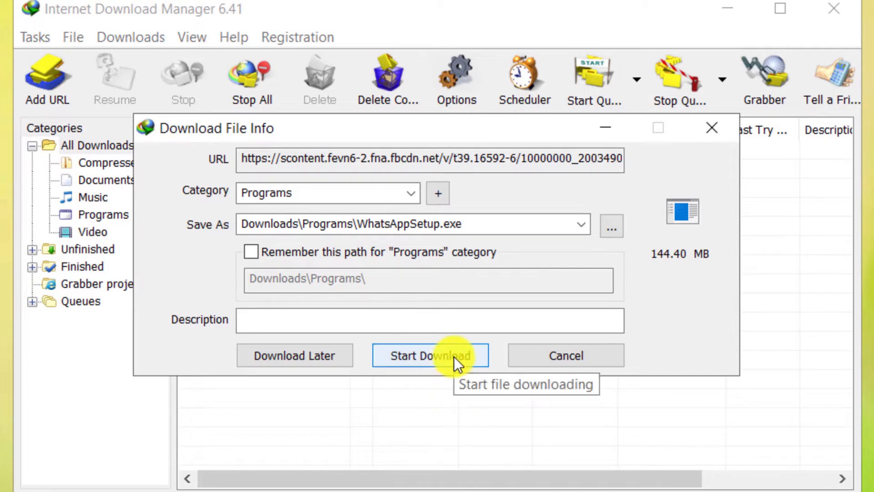
pyautogui.click(429, 355)
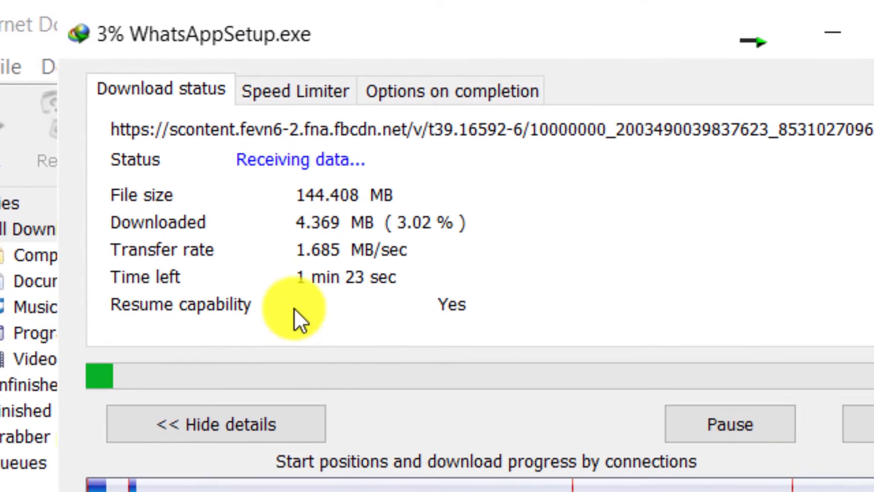
pyautogui.moveTo(295, 273)
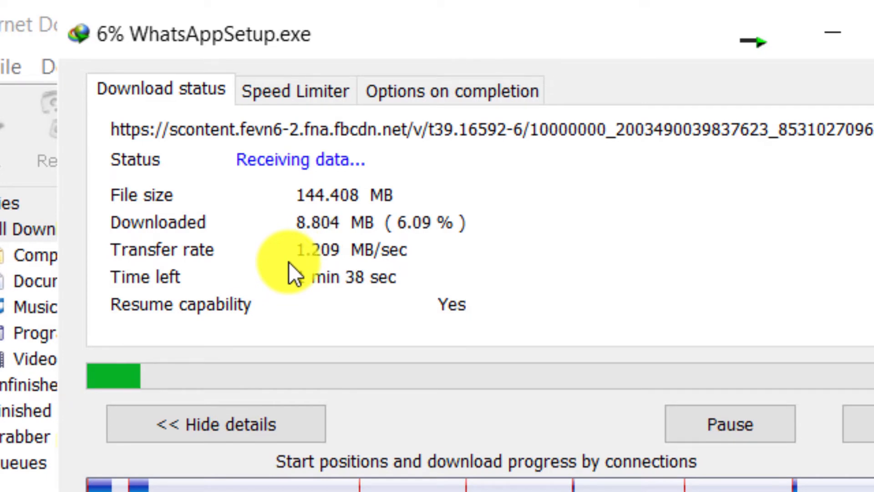
pyautogui.moveTo(694, 425)
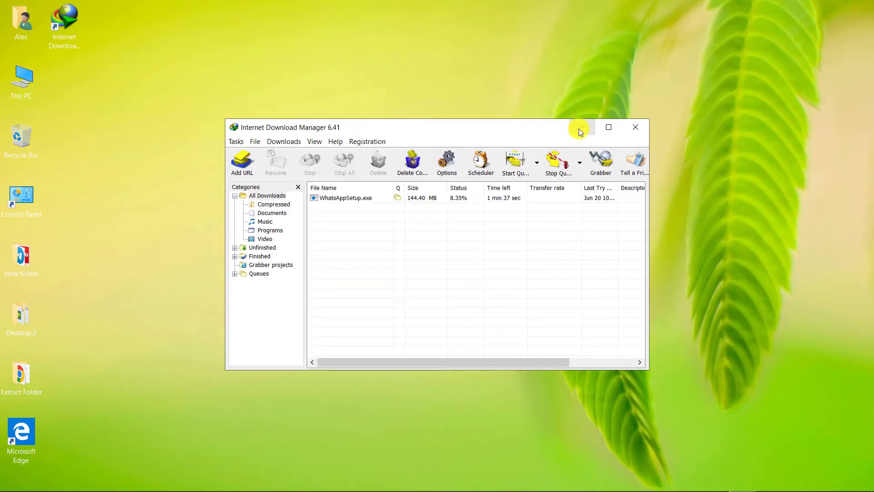
# - Minimise IDM to the desktop and check the network connections from the system tray
pyautogui.click(635, 127)
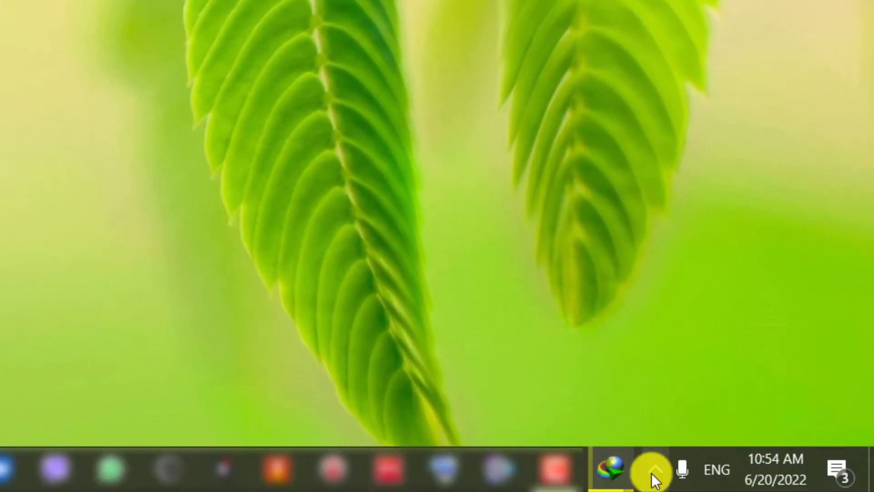
pyautogui.click(652, 469)
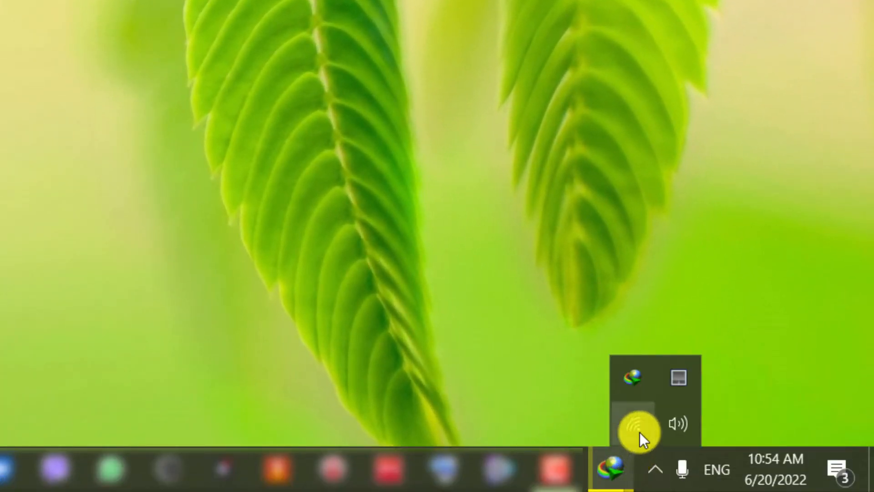
pyautogui.click(631, 423)
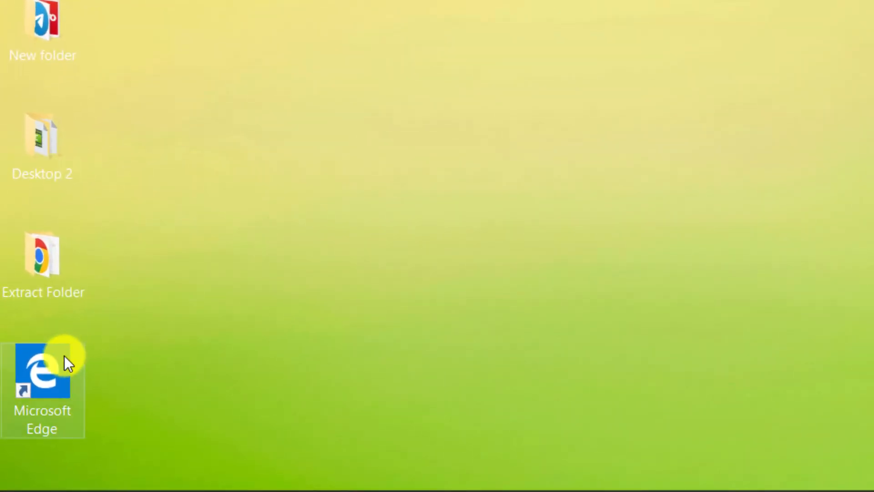
# - Browse to nodejs.org in Edge, download the Node.js 16.15.1 LTS installer and launch node-v16.15.1-x64.msi
pyautogui.doubleClick(43, 373)
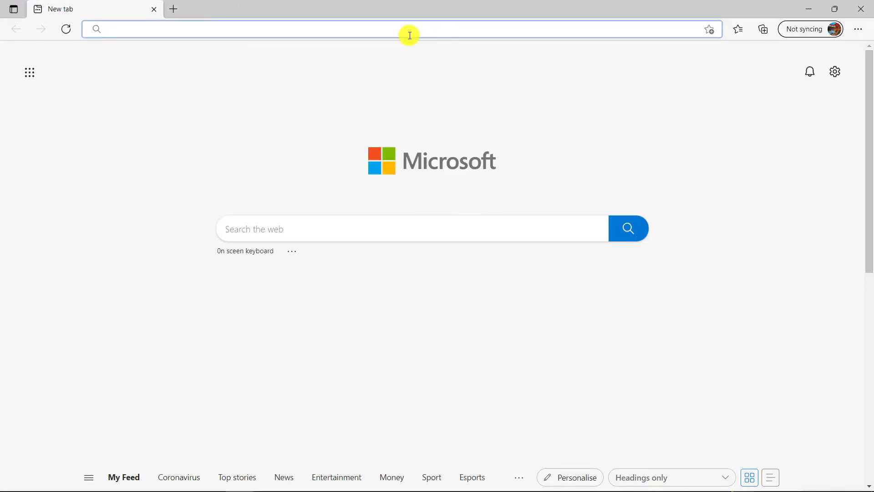
pyautogui.write('www')
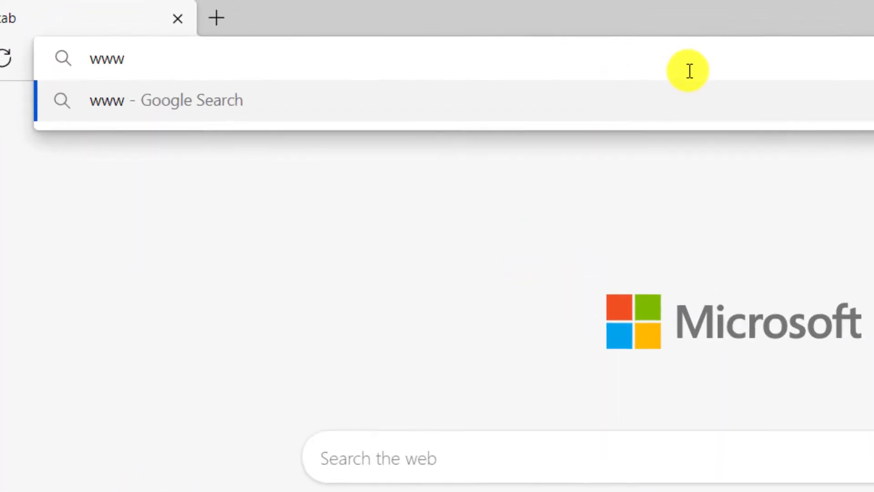
pyautogui.write('.nod')
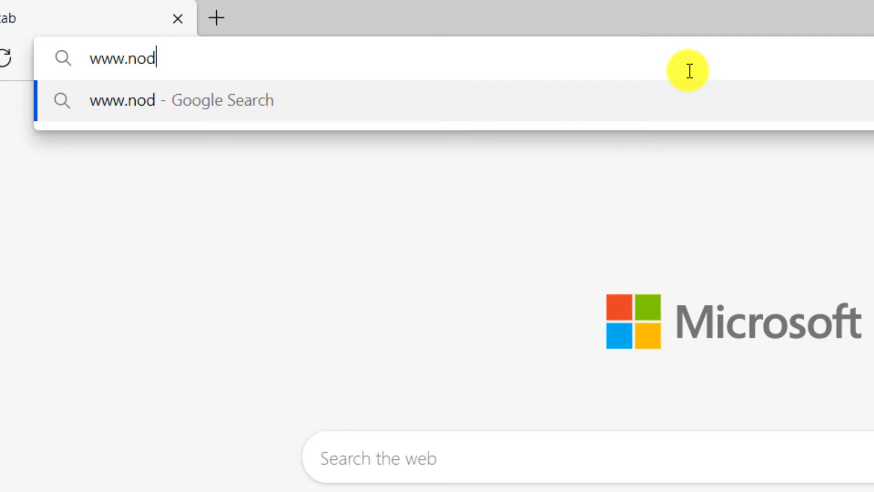
pyautogui.write('j')
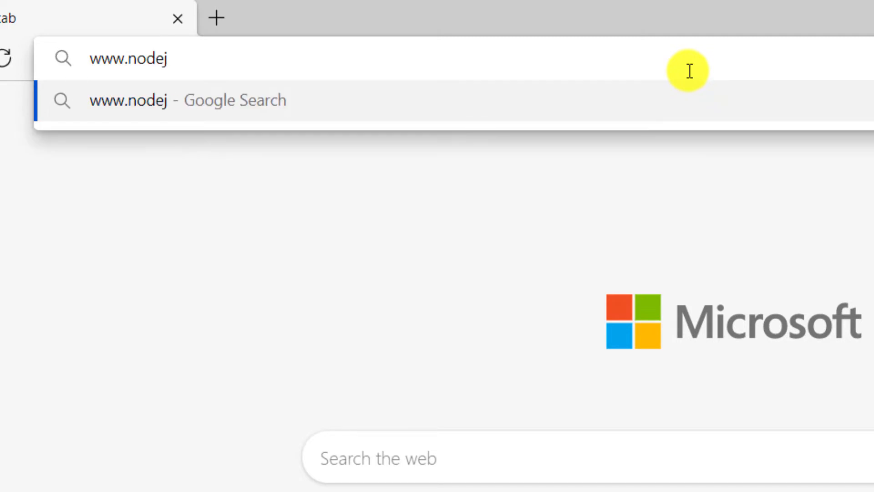
pyautogui.write('s.org')
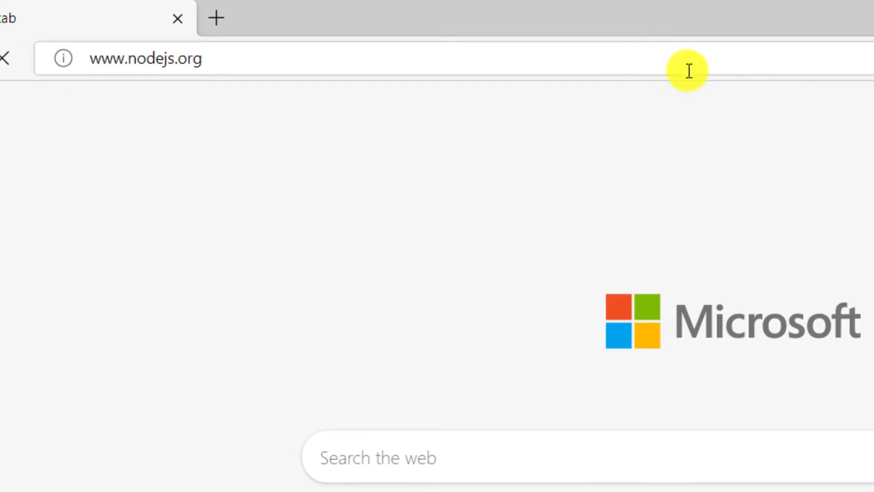
pyautogui.press('Return')
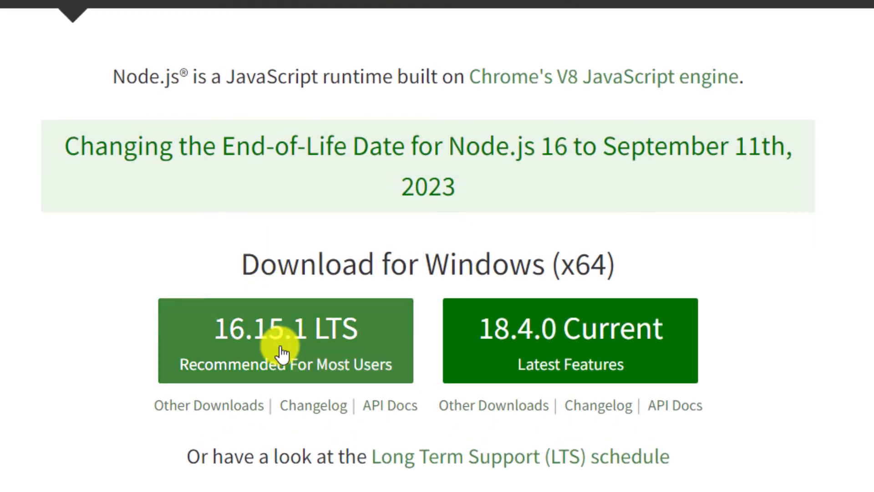
pyautogui.click(285, 339)
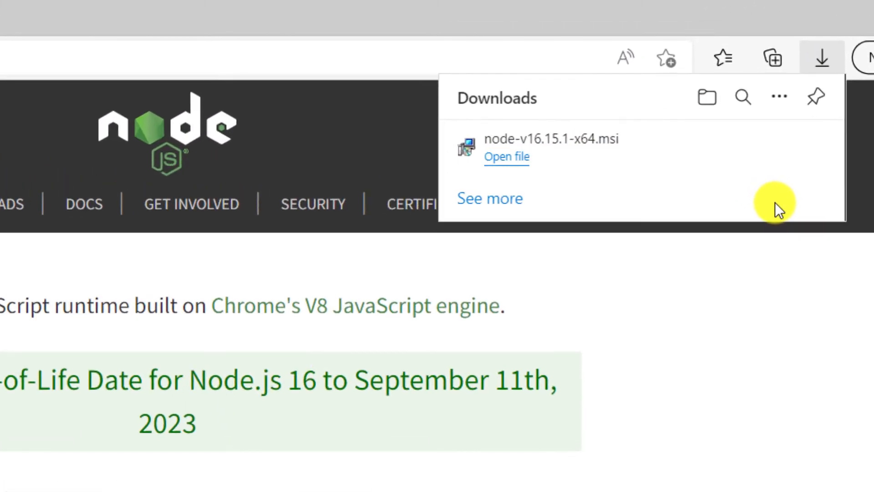
pyautogui.moveTo(513, 190)
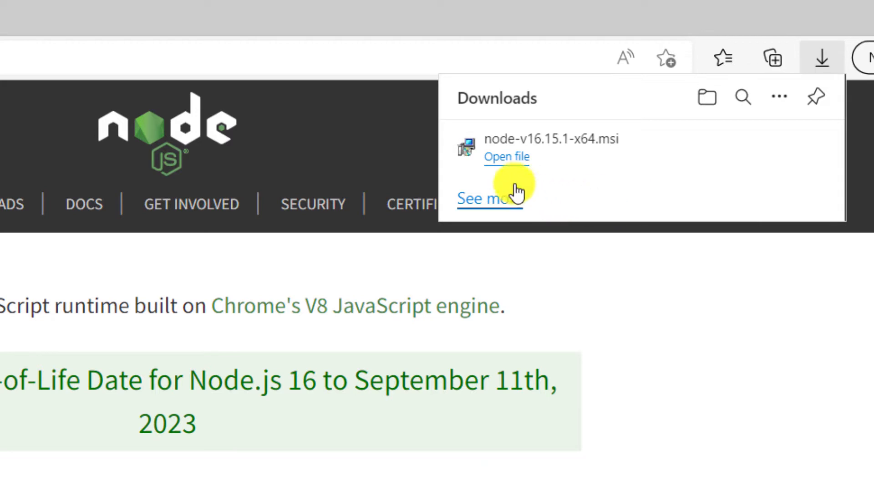
pyautogui.moveTo(511, 164)
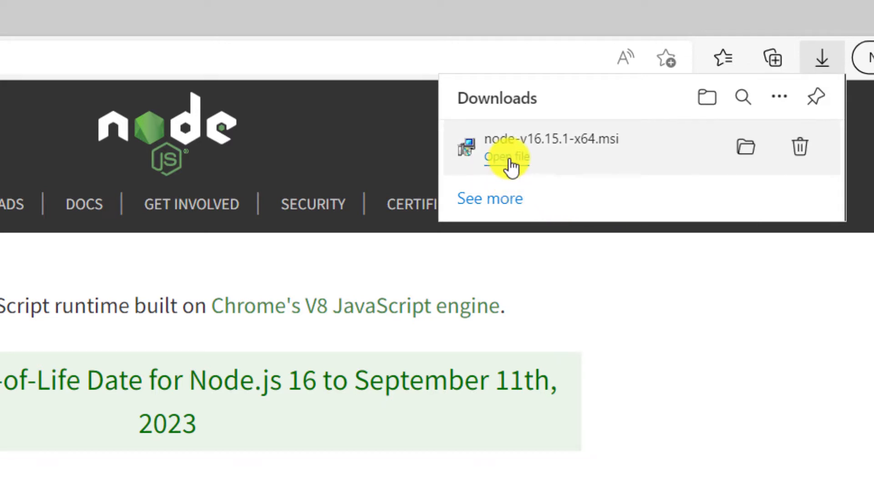
pyautogui.click(507, 156)
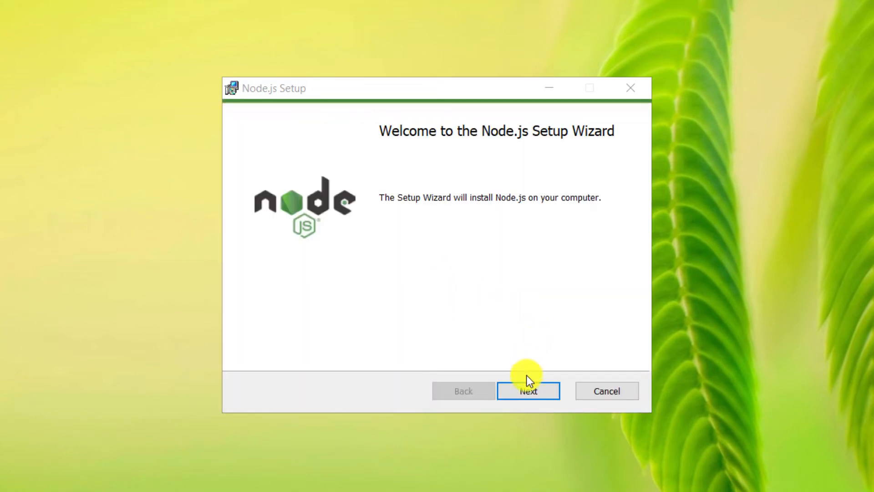
# - Install Node.js v16.15.1 with the license accepted, default folder and features, no native build tools
pyautogui.click(528, 391)
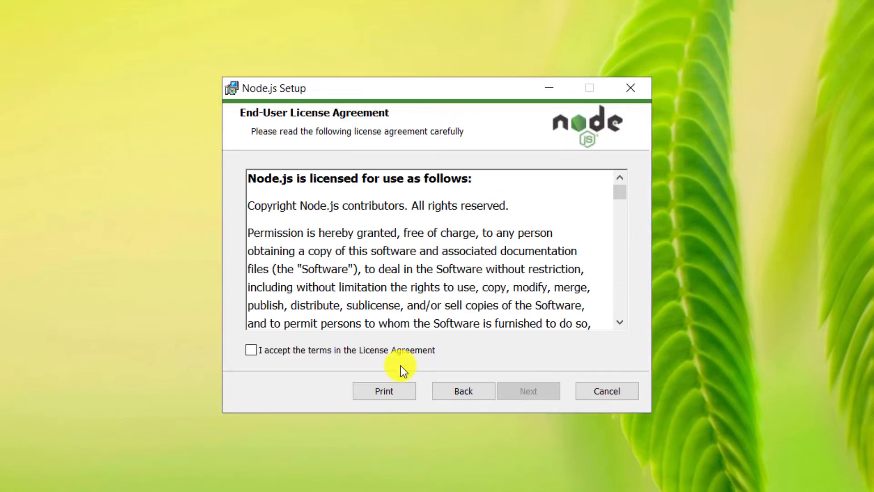
pyautogui.scroll(-3)
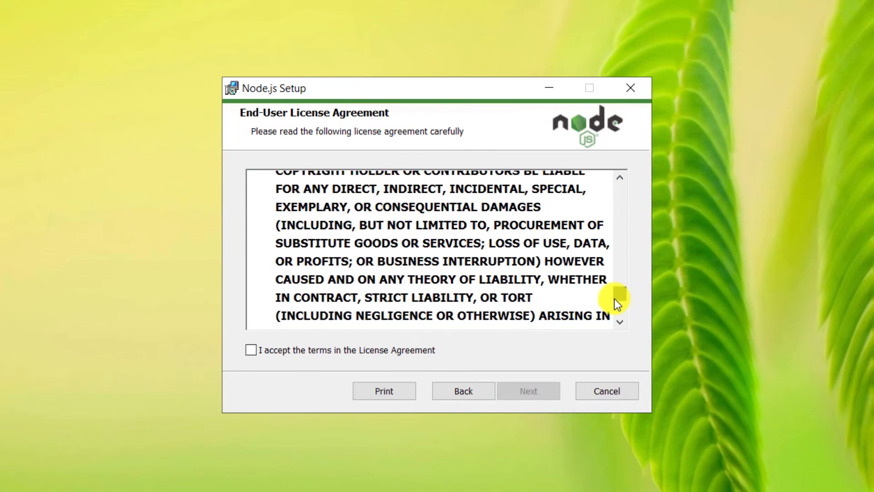
pyautogui.scroll(-3)
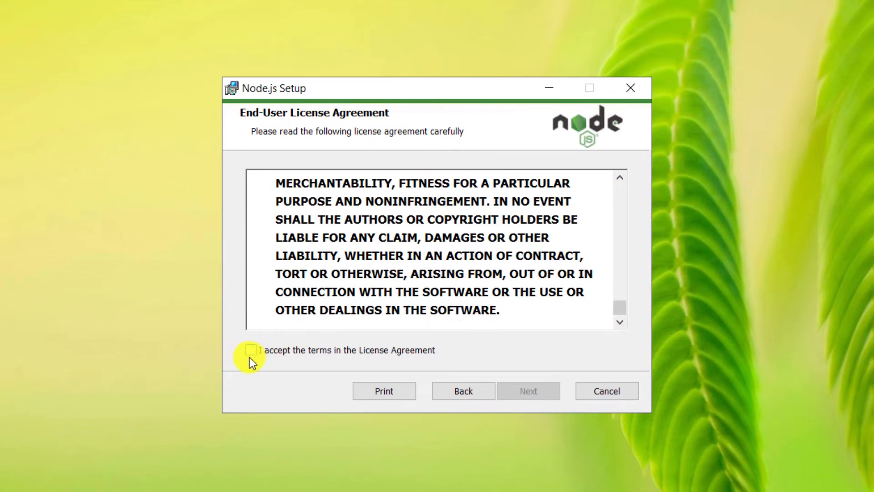
pyautogui.click(251, 349)
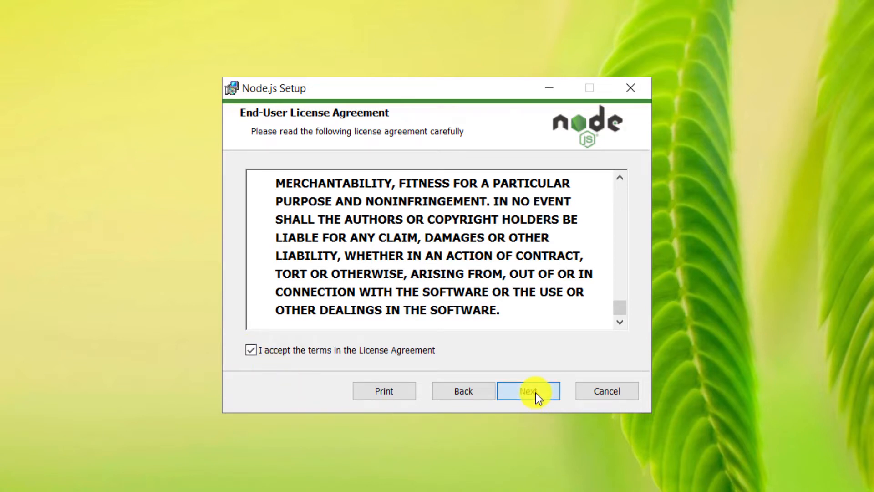
pyautogui.click(527, 391)
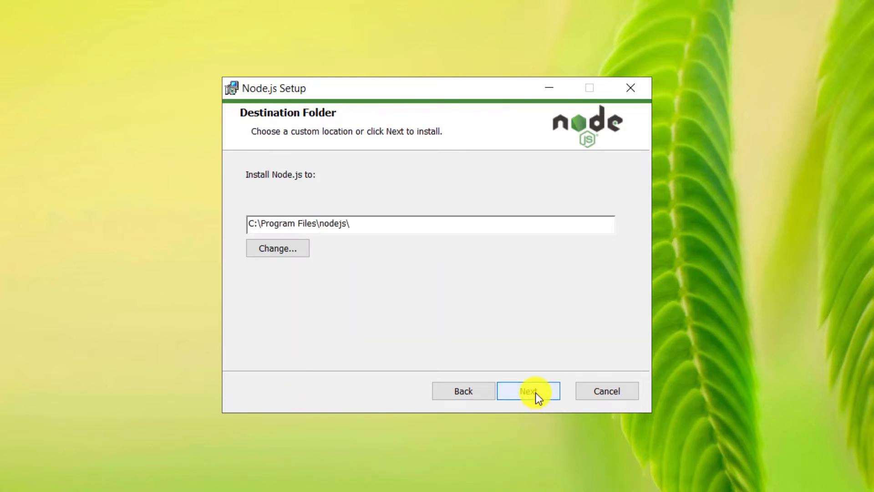
pyautogui.click(528, 391)
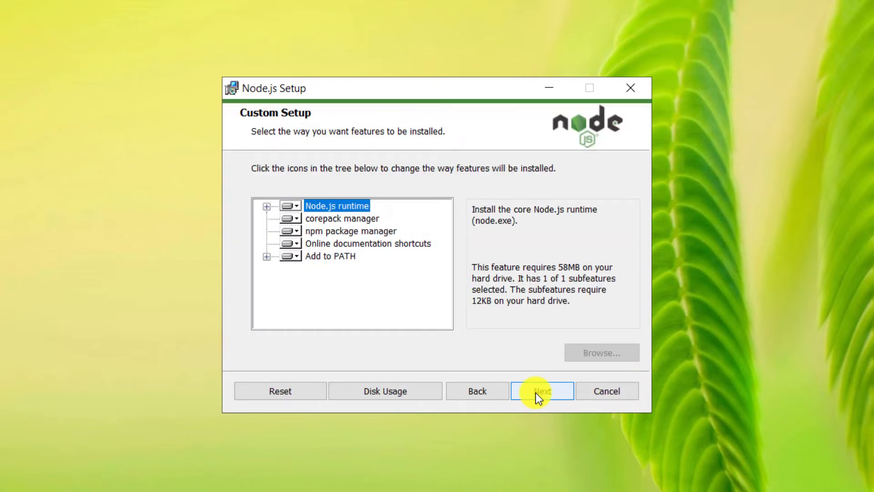
pyautogui.click(541, 391)
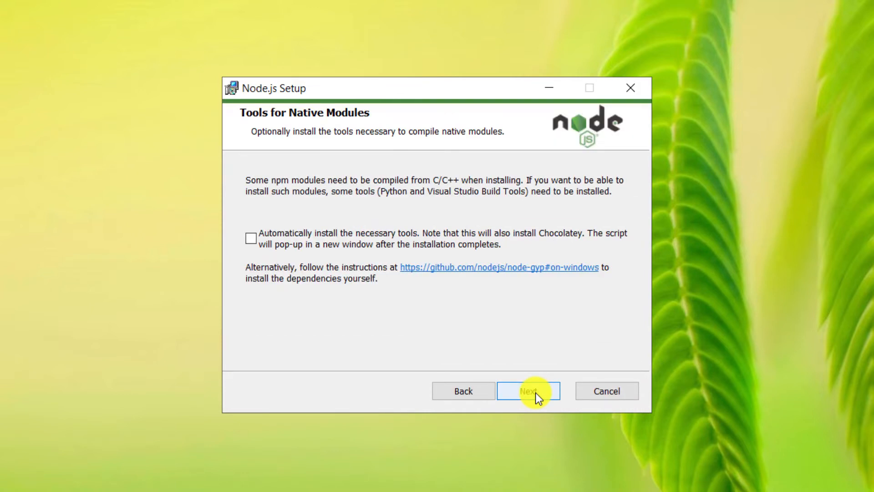
pyautogui.click(527, 390)
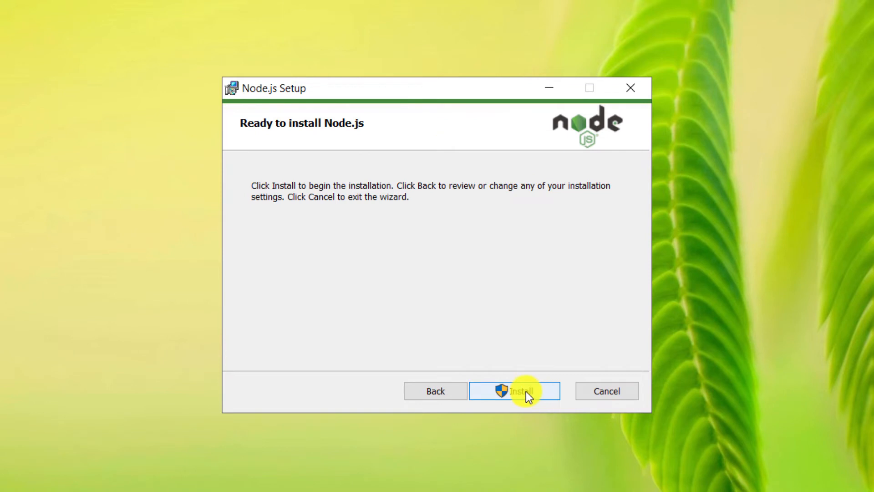
pyautogui.click(513, 390)
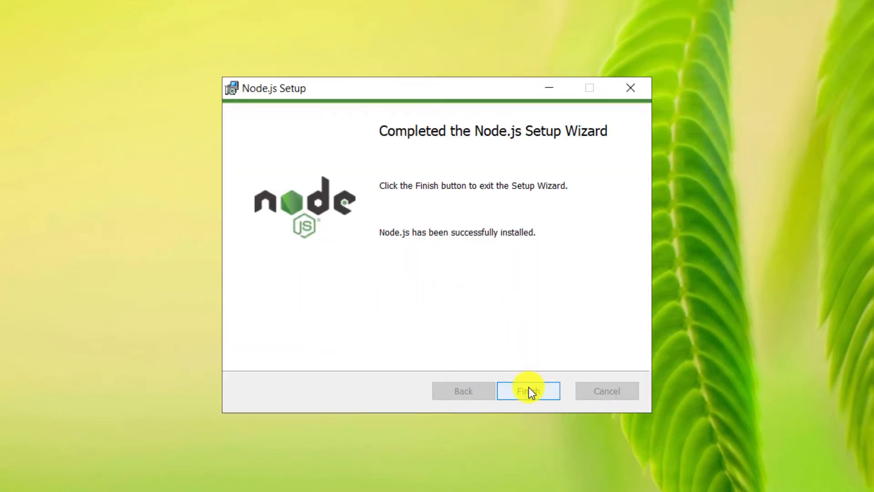
pyautogui.click(527, 391)
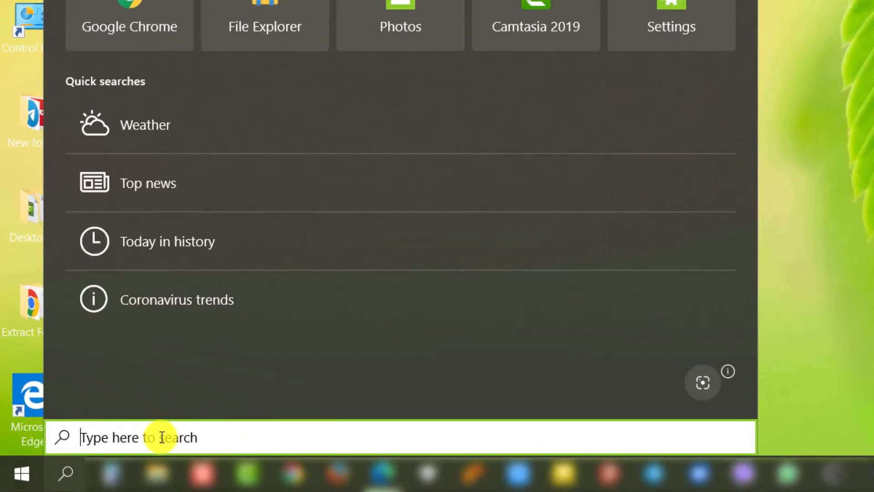
# - Search Windows for cmd to find Command Prompt
pyautogui.write('cmd')
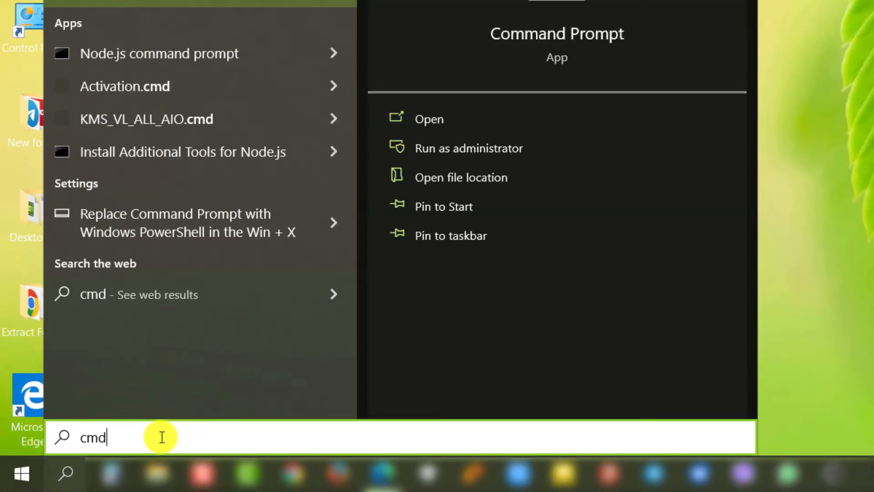
pyautogui.moveTo(486, 264)
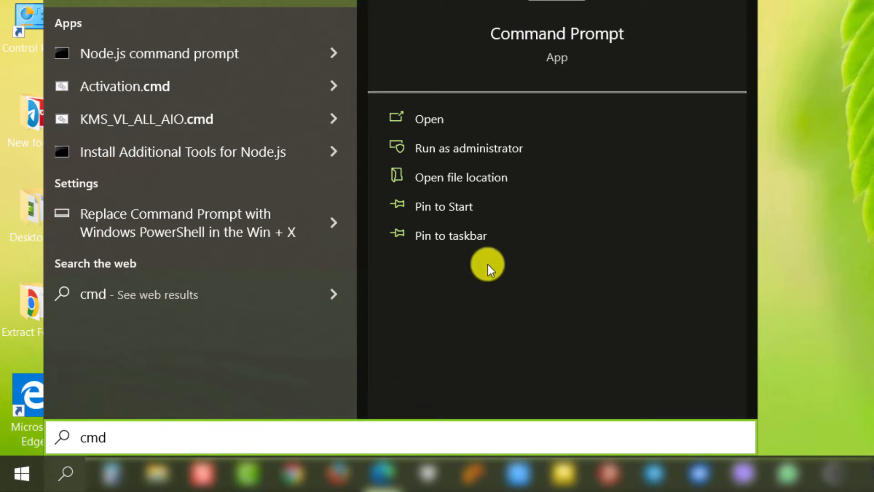
pyautogui.moveTo(483, 148)
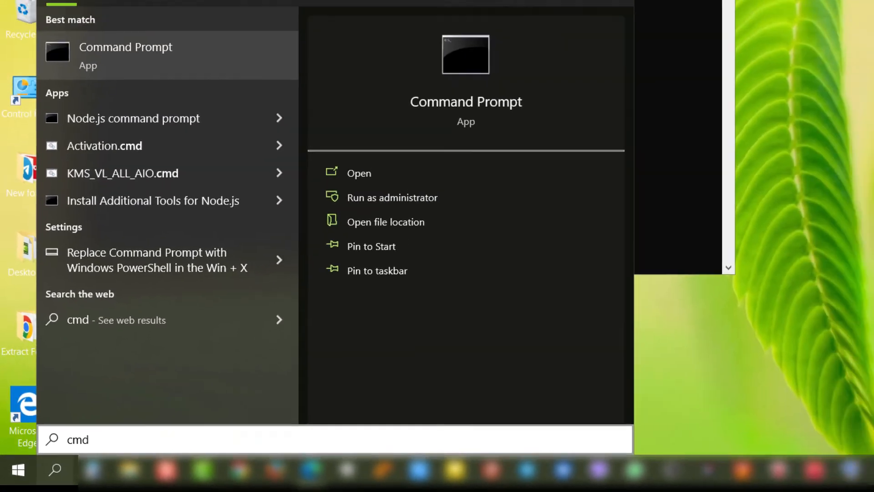
# - In an administrator Command Prompt, run npm install -g dispatch-proxy to install it globally
pyautogui.click(391, 197)
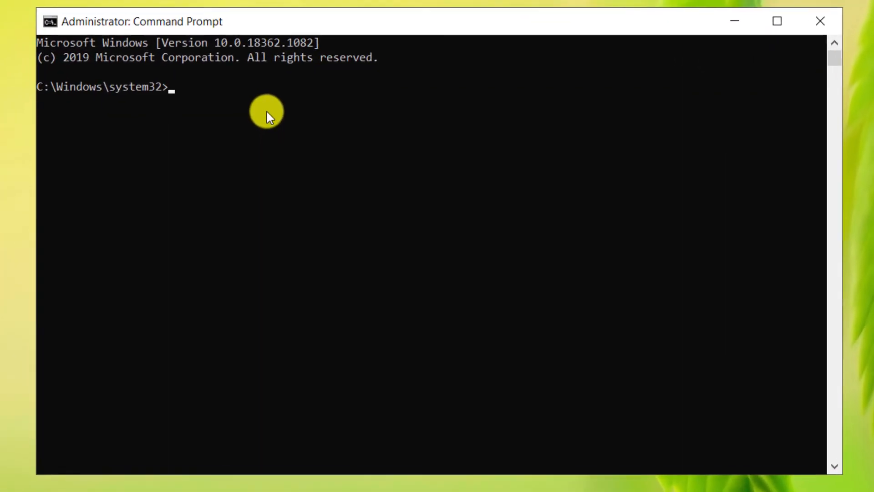
pyautogui.write('n')
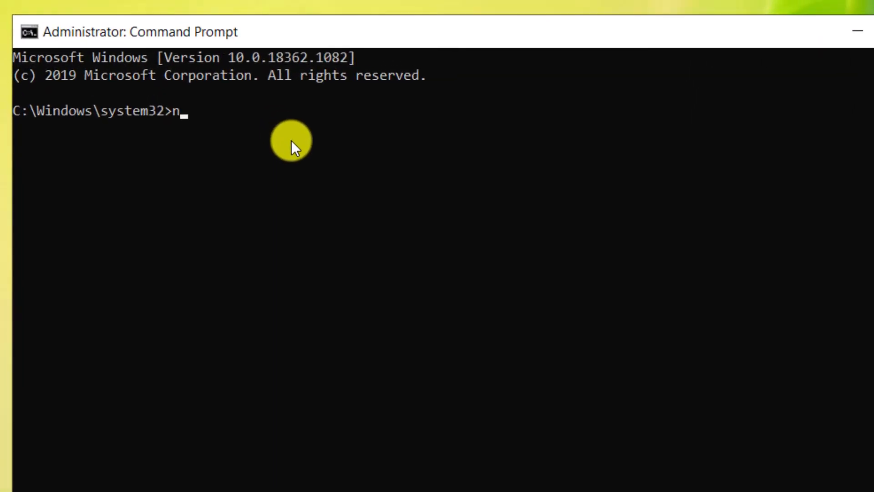
pyautogui.write('pm')
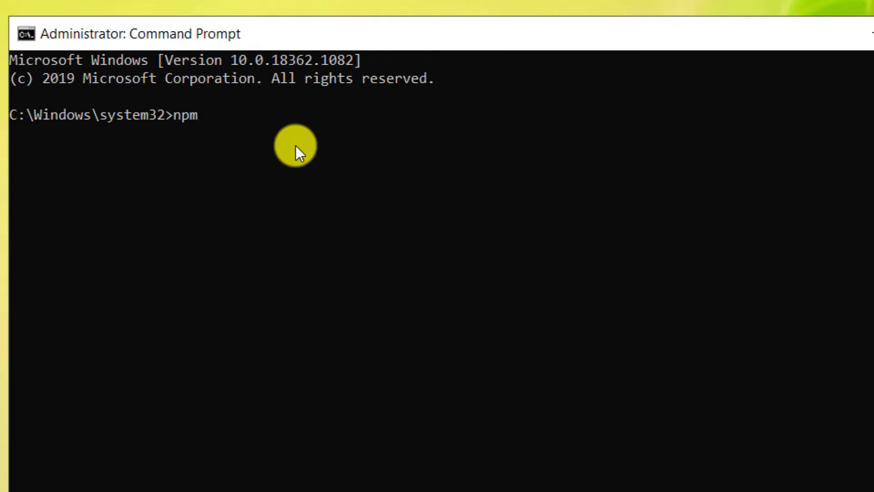
pyautogui.write('ins')
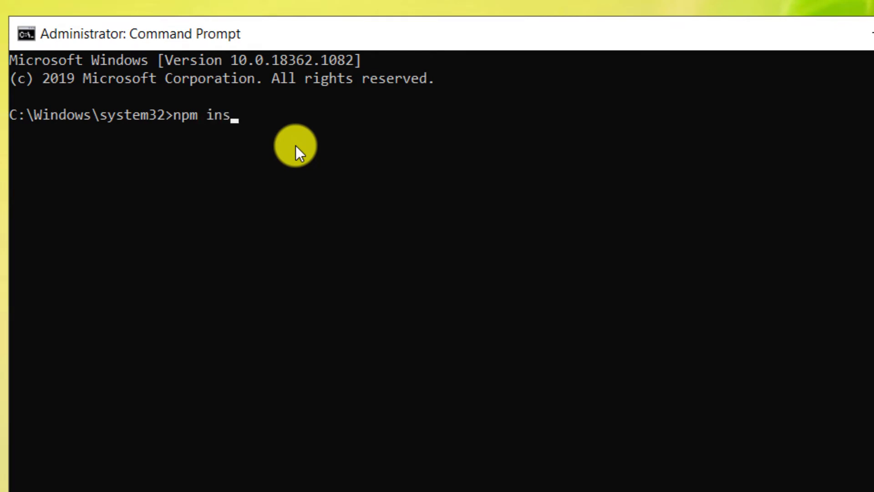
pyautogui.write('tall')
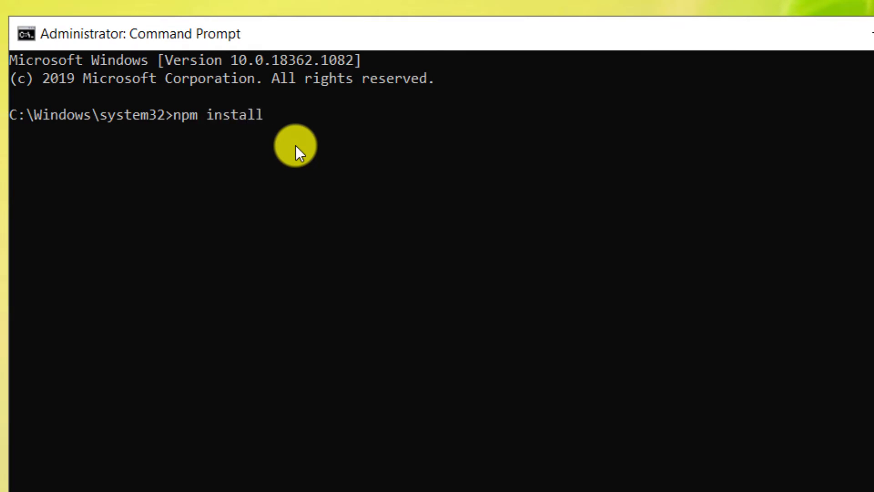
pyautogui.write('-g')
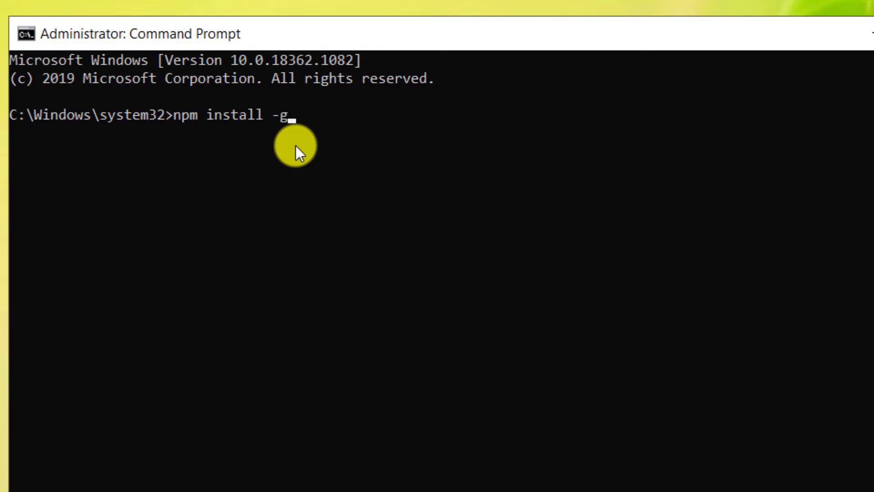
pyautogui.write('d')
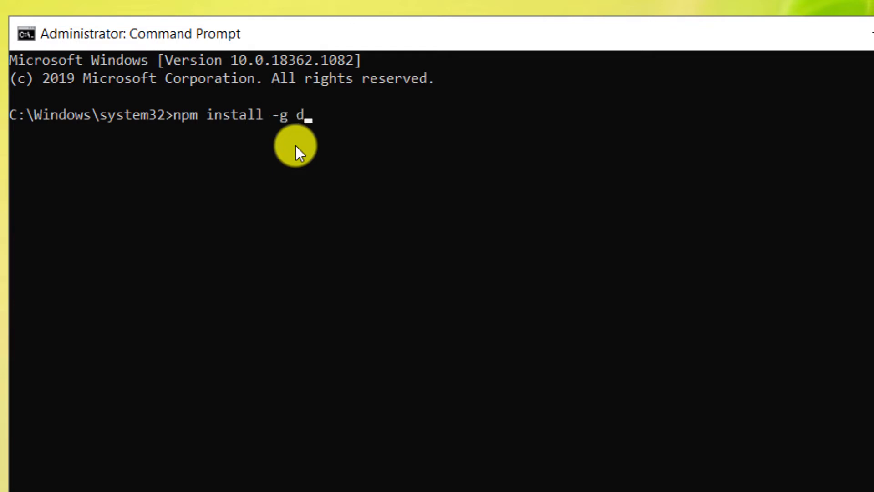
pyautogui.write('isp')
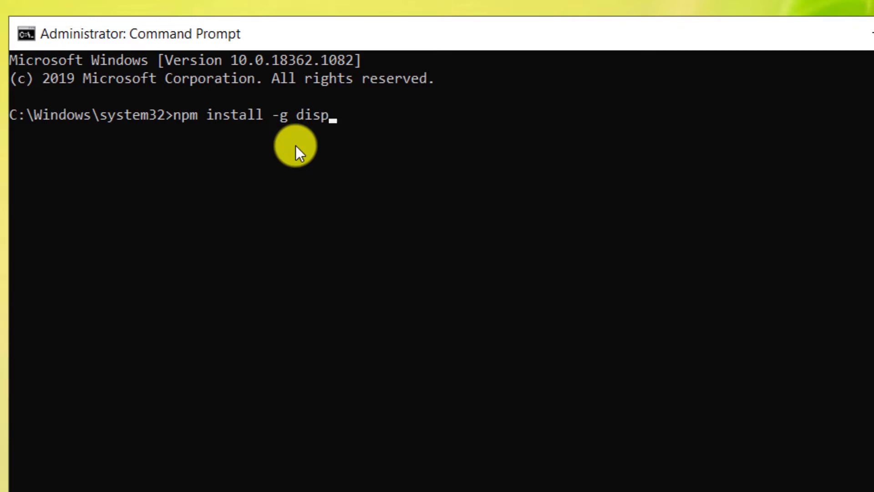
pyautogui.write('atch')
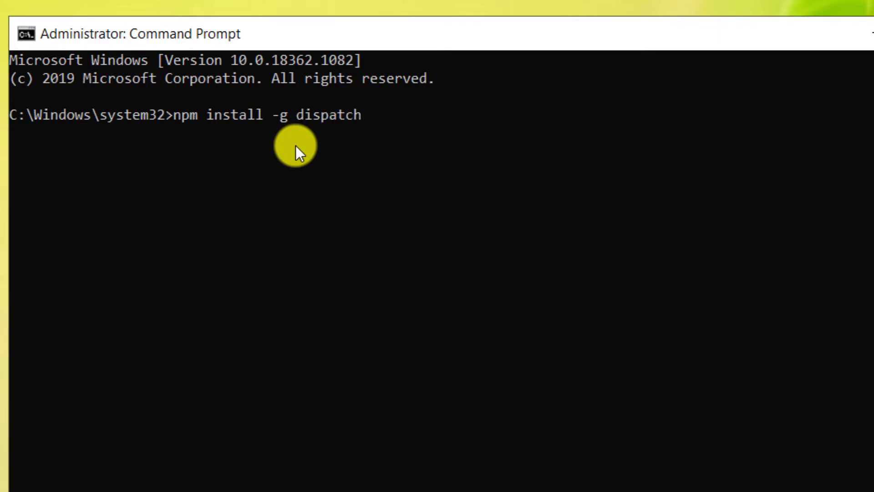
pyautogui.write('-p')
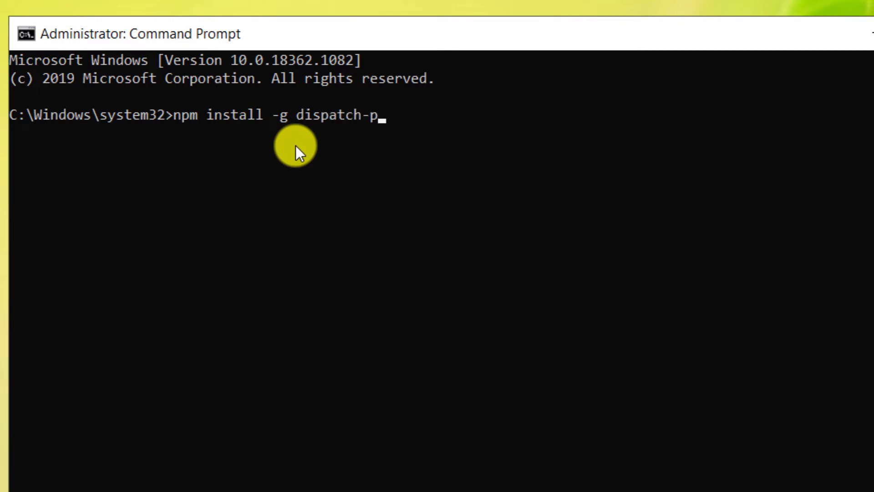
pyautogui.write('rox')
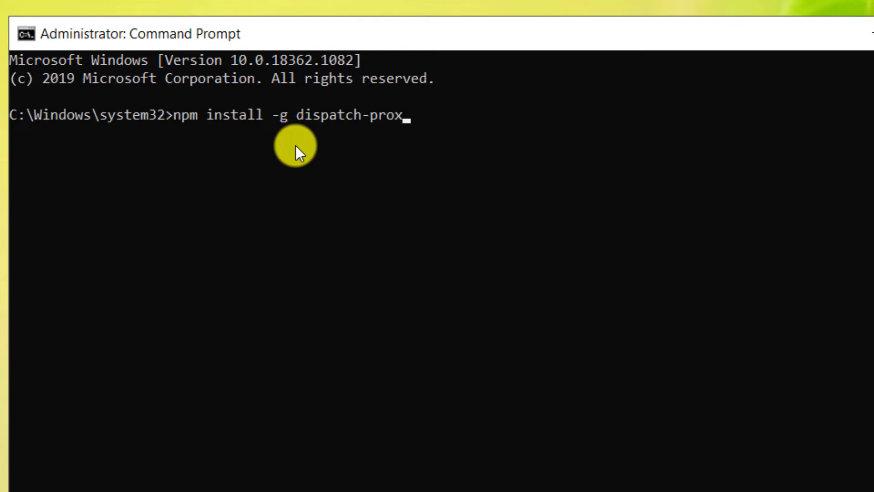
pyautogui.write('y')
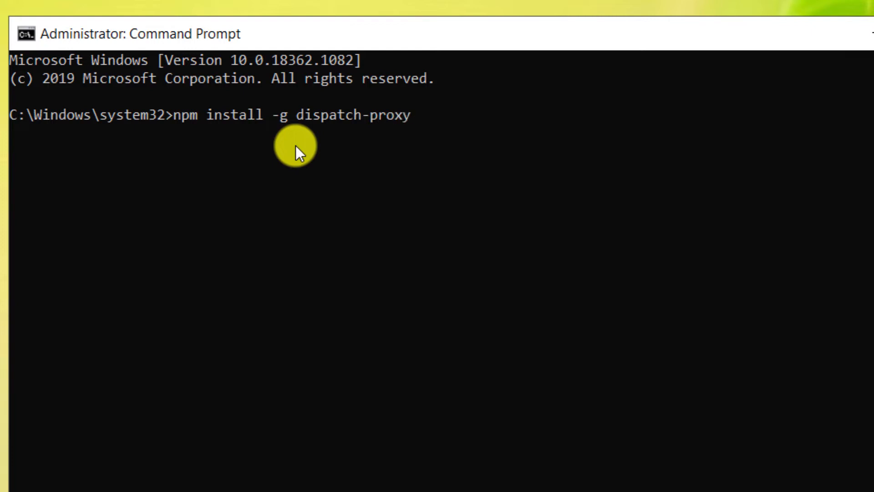
pyautogui.press('Return')
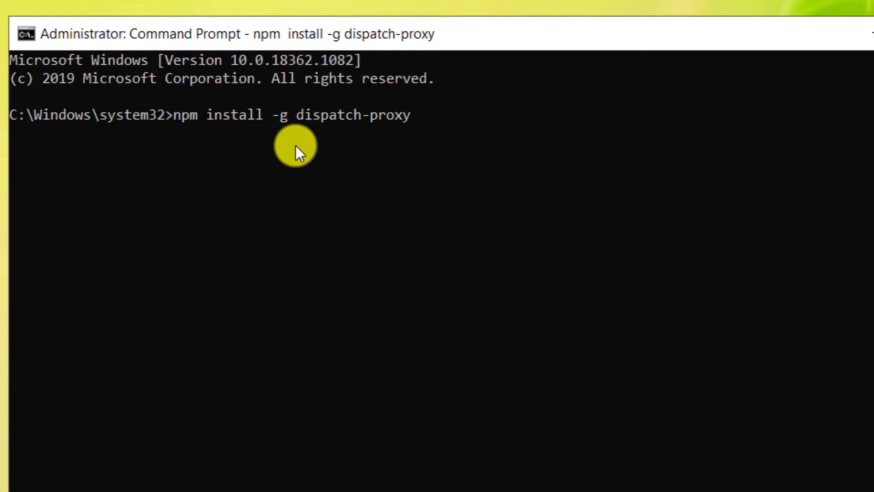
pyautogui.press('Return')
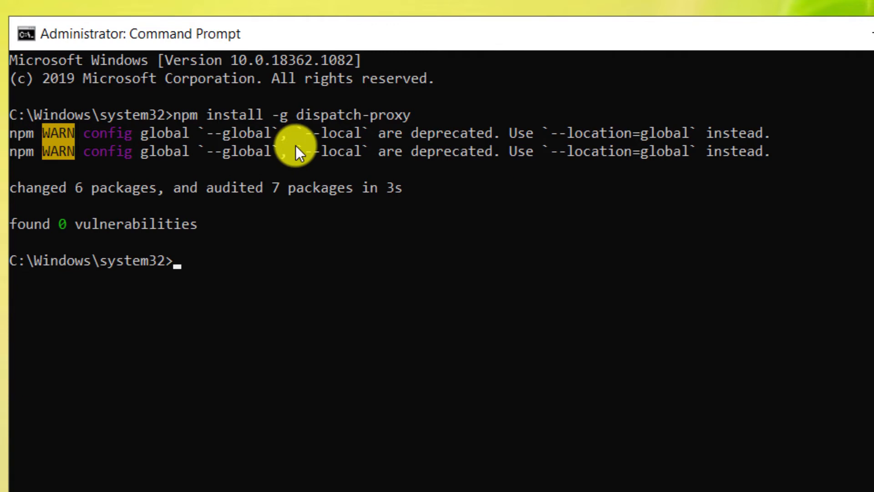
pyautogui.moveTo(309, 277)
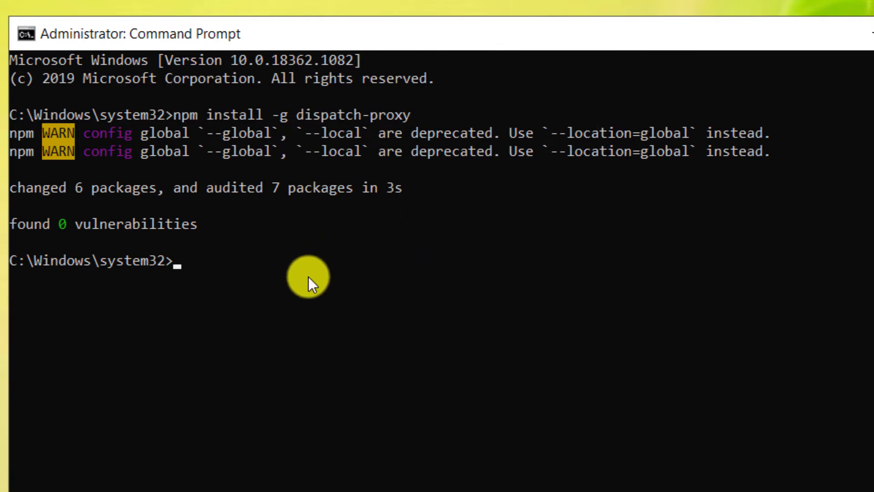
# - Run dispatch start to launch the proxy, leaving the desktop showing afterwards
pyautogui.write('dispatc')
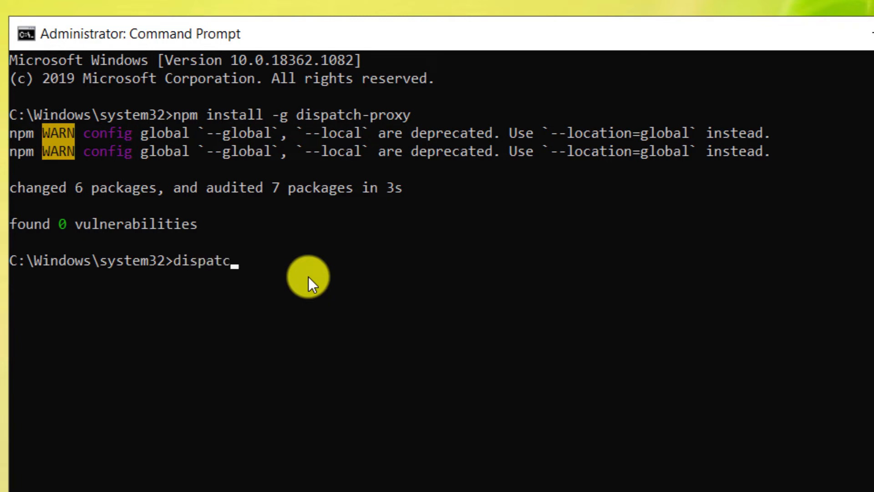
pyautogui.write('h')
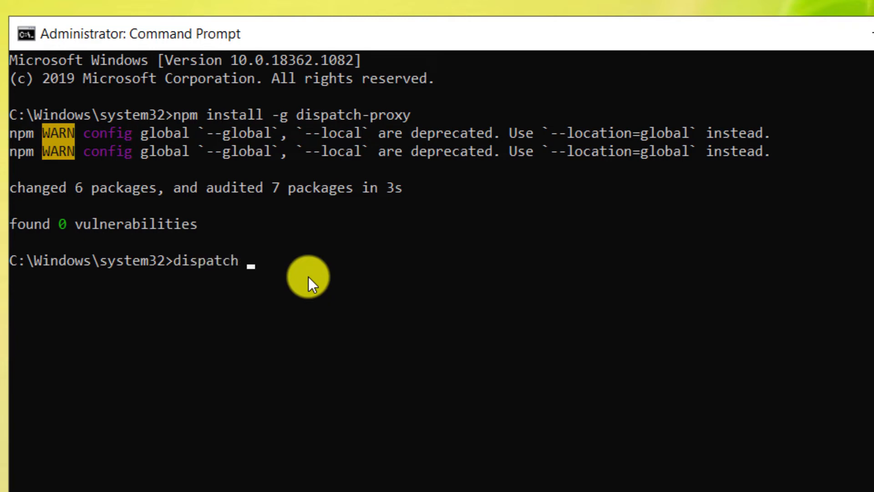
pyautogui.write('star')
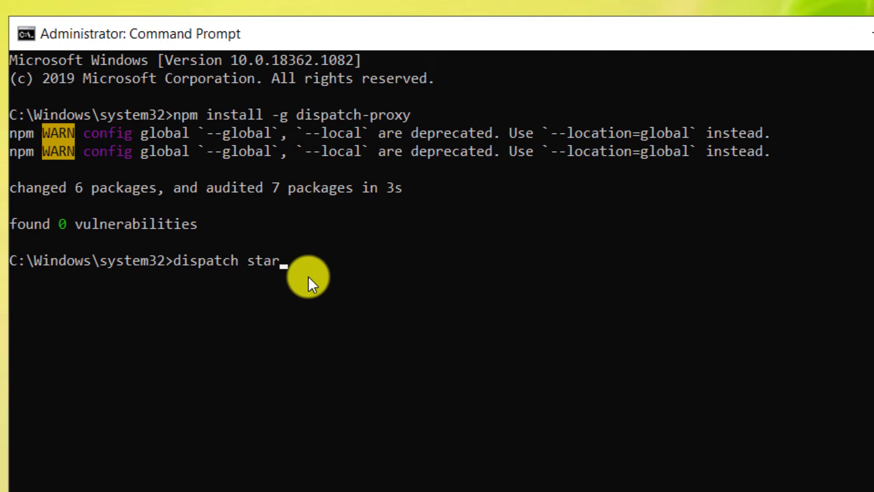
pyautogui.press('Return')
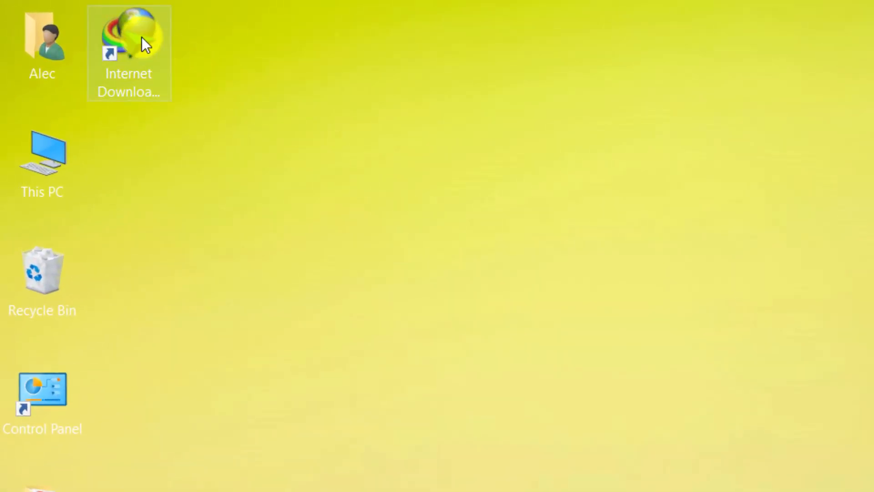
# - Launch IDM, go to Downloads > Options, Proxy / Socks, and choose manual proxy/socks configuration
pyautogui.doubleClick(129, 36)
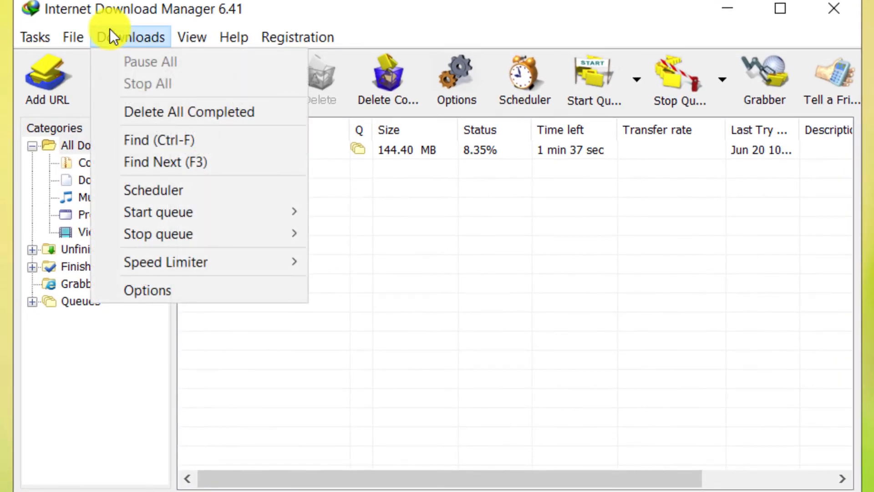
pyautogui.click(146, 290)
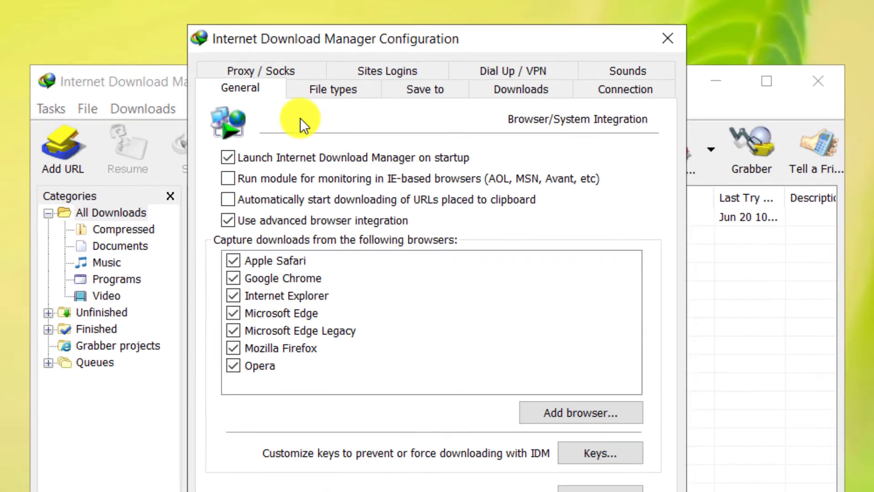
pyautogui.click(257, 71)
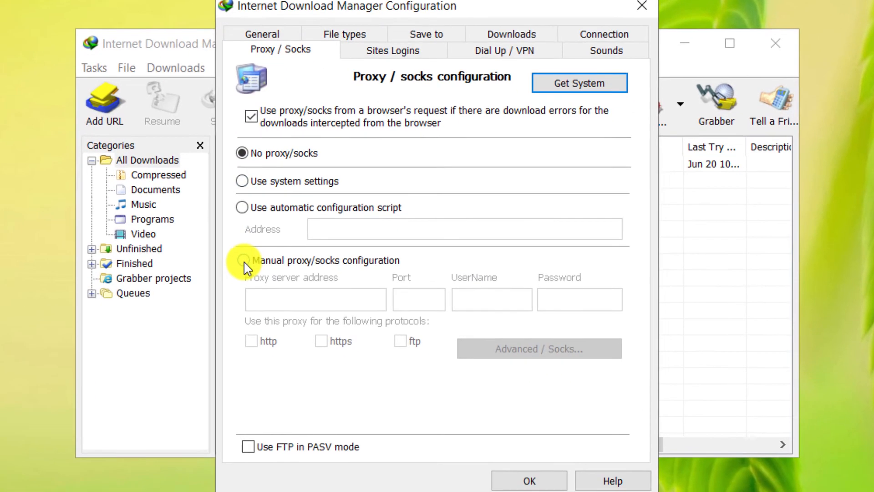
pyautogui.click(242, 260)
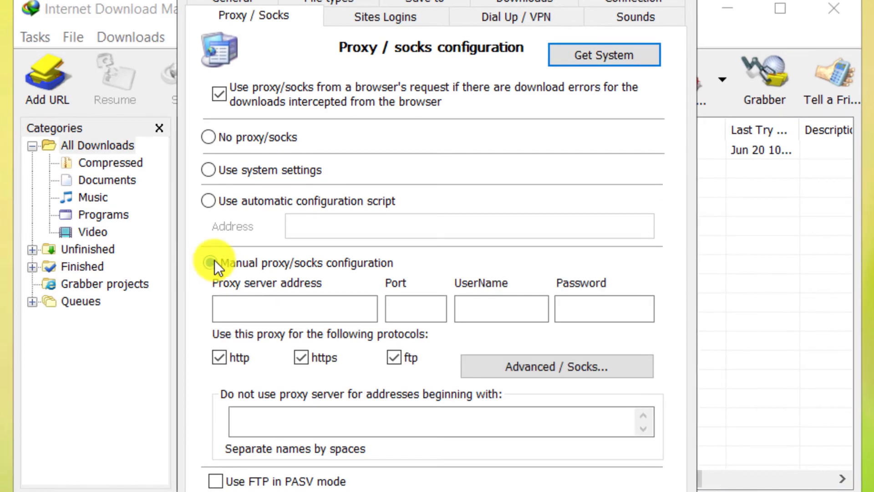
pyautogui.click(208, 262)
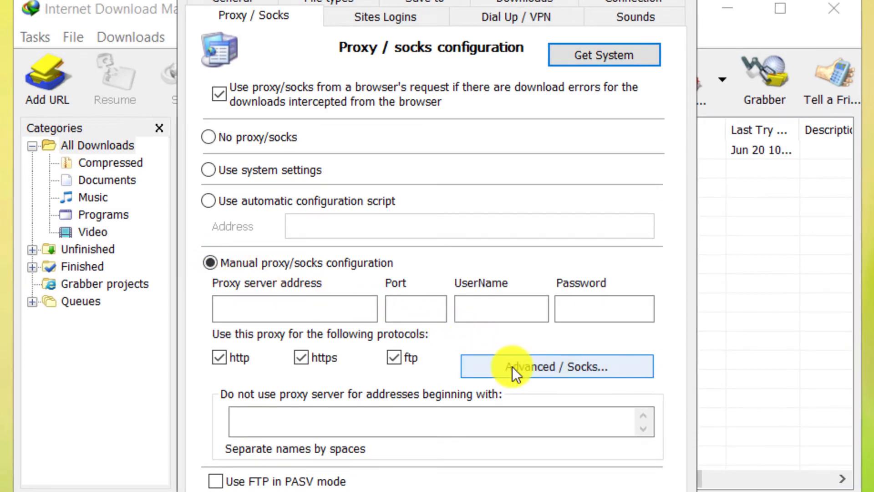
# - In Advanced / Socks, untick HTTP and HTTPS proxies and set a socks server at localhost, port 1080
pyautogui.click(555, 366)
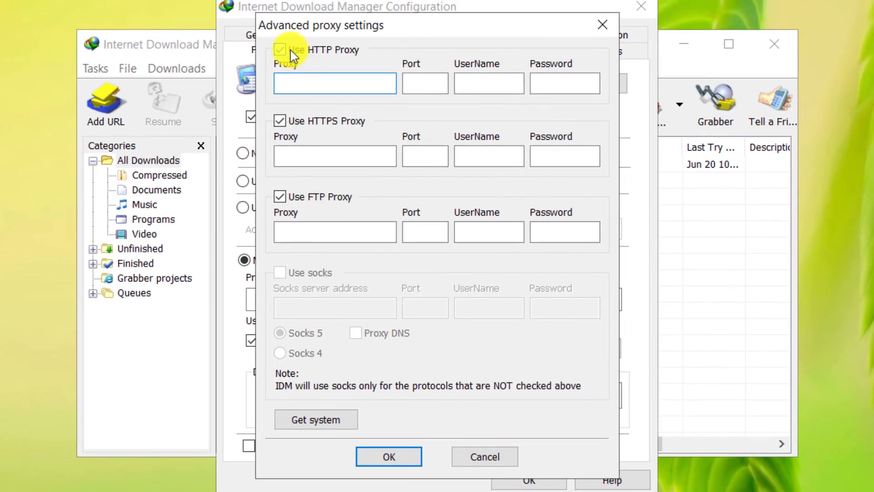
pyautogui.click(280, 49)
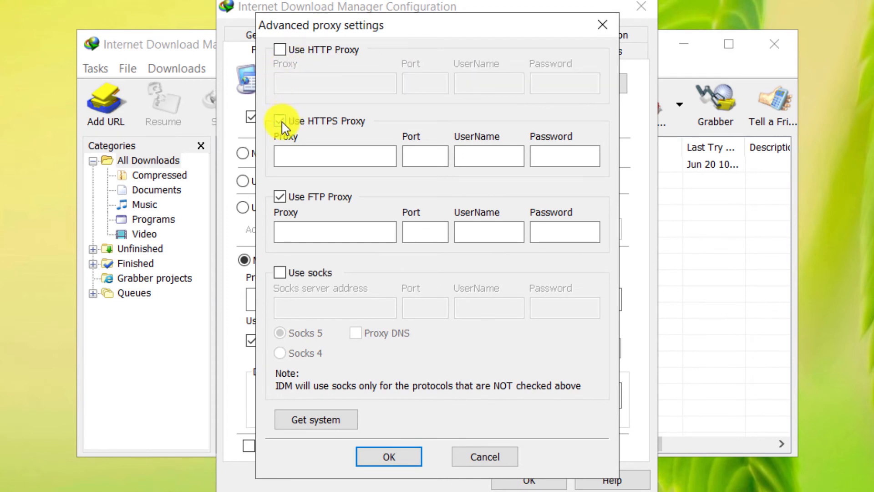
pyautogui.click(281, 196)
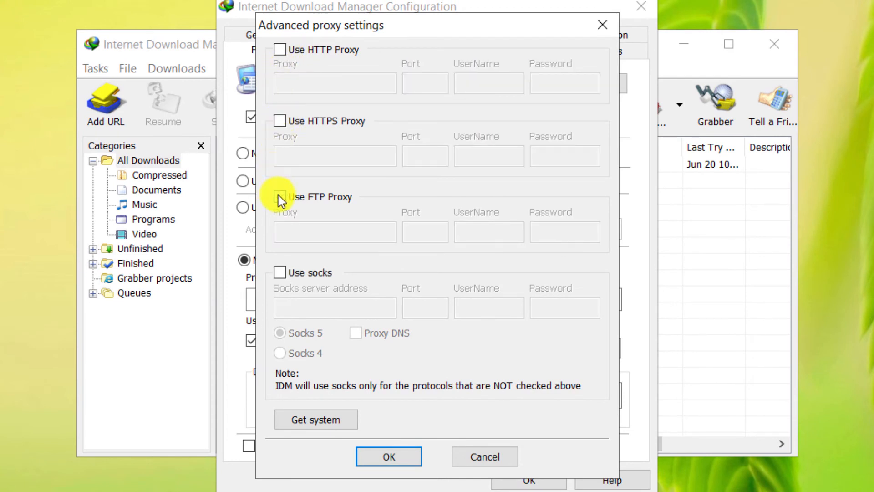
pyautogui.moveTo(281, 276)
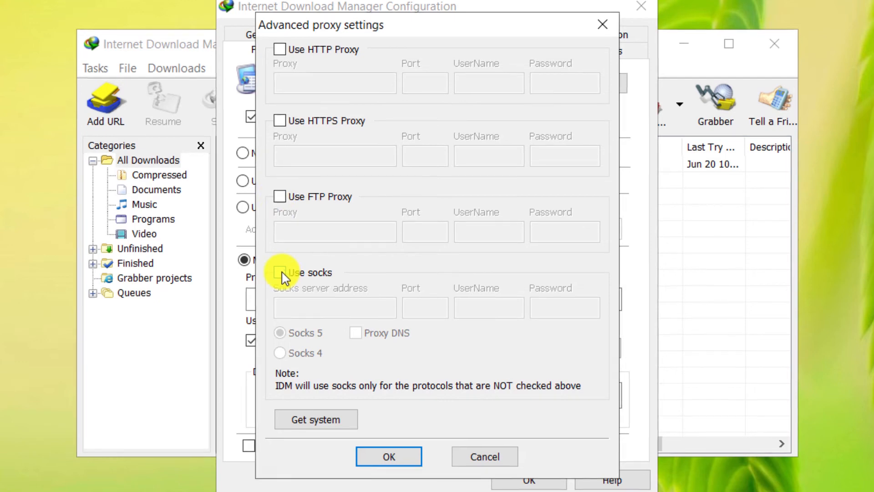
pyautogui.click(280, 272)
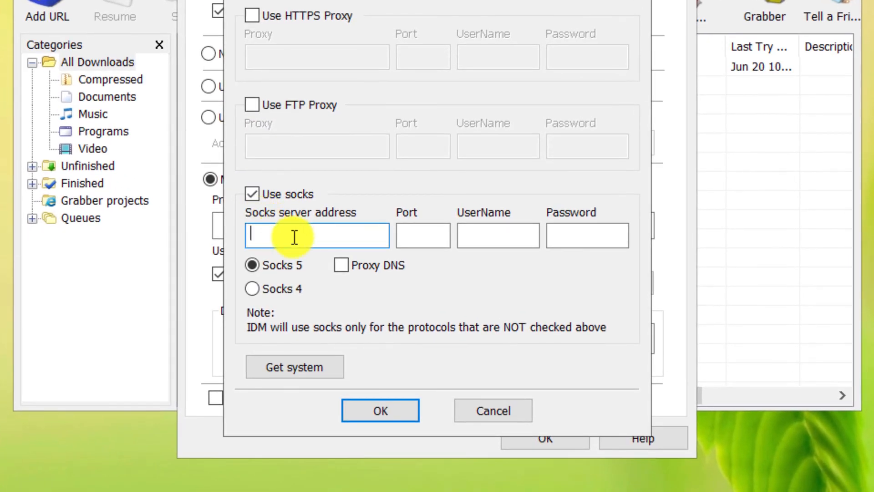
pyautogui.write('loc')
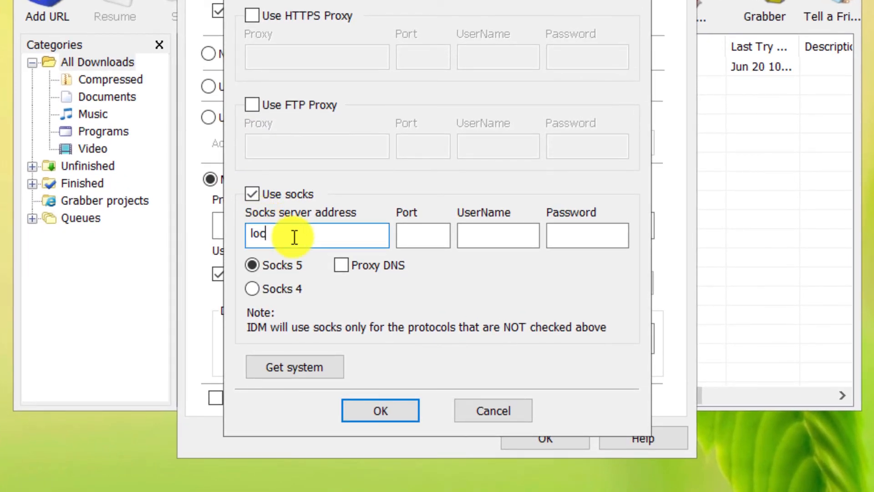
pyautogui.write('alhost')
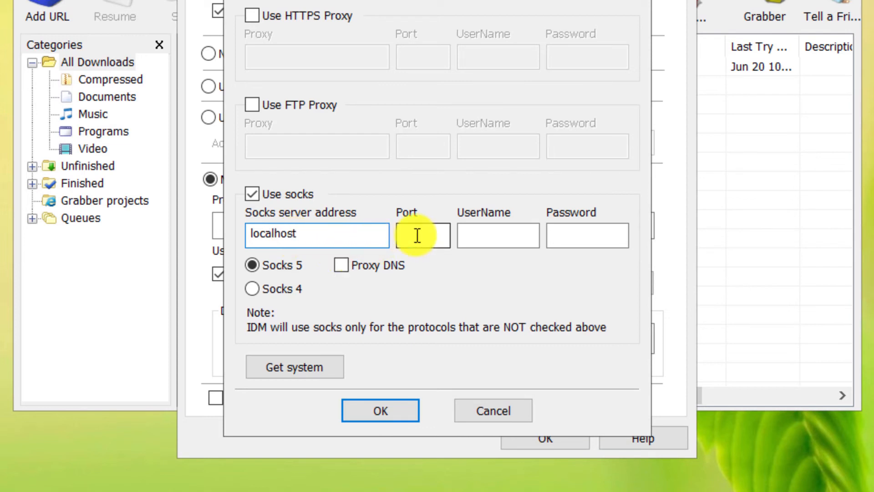
pyautogui.write('1080')
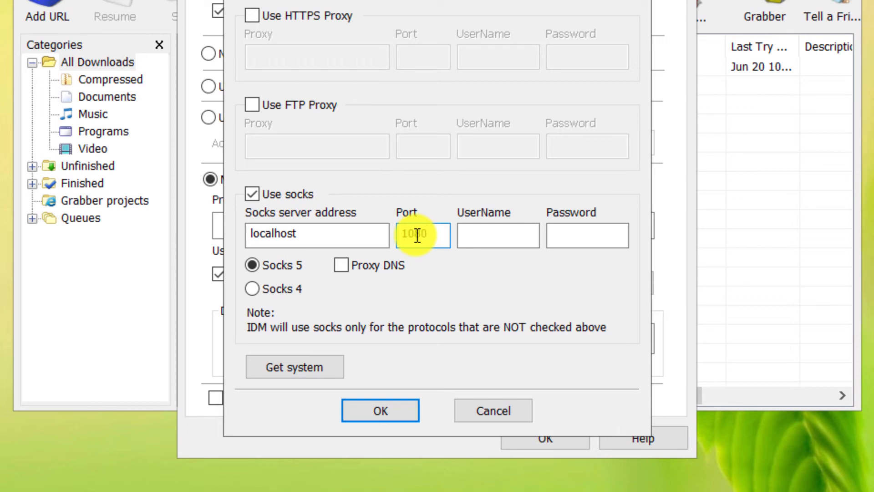
pyautogui.write('1080')
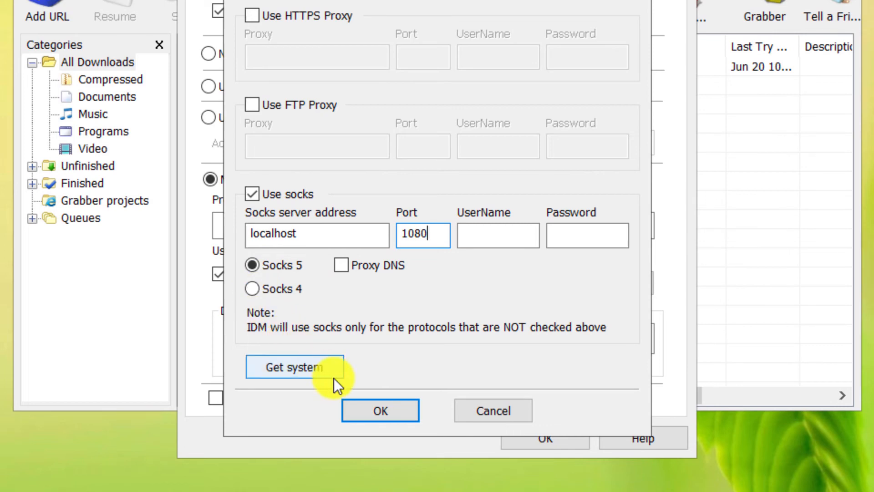
pyautogui.click(379, 411)
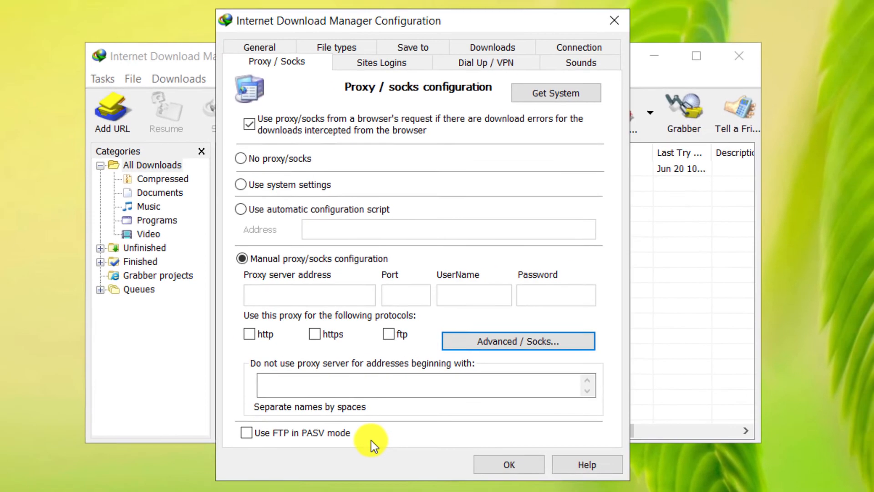
# - Apply the proxy configuration, resume WhatsAppSetup.exe at about 3.5 MB/sec and minimise IDM
pyautogui.click(508, 464)
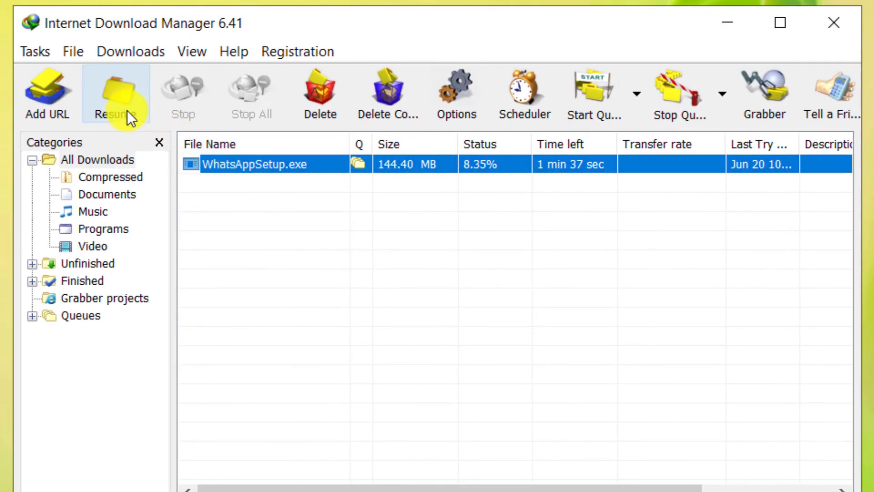
pyautogui.click(117, 94)
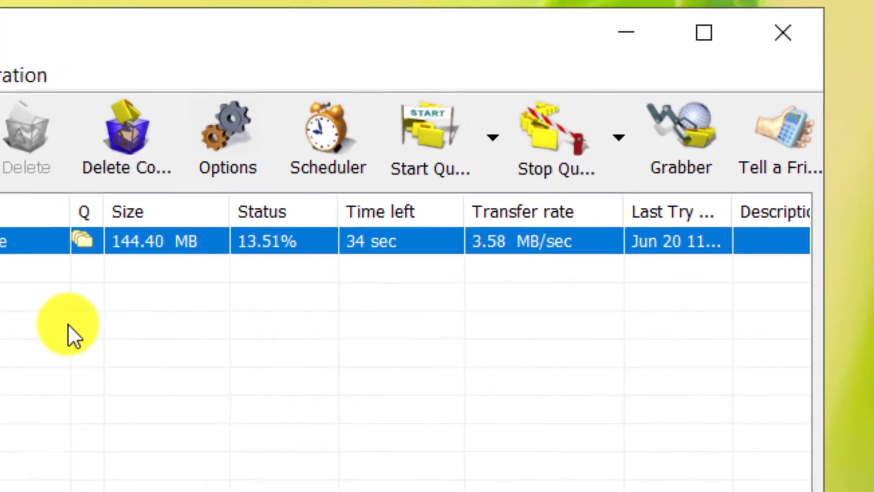
pyautogui.moveTo(498, 281)
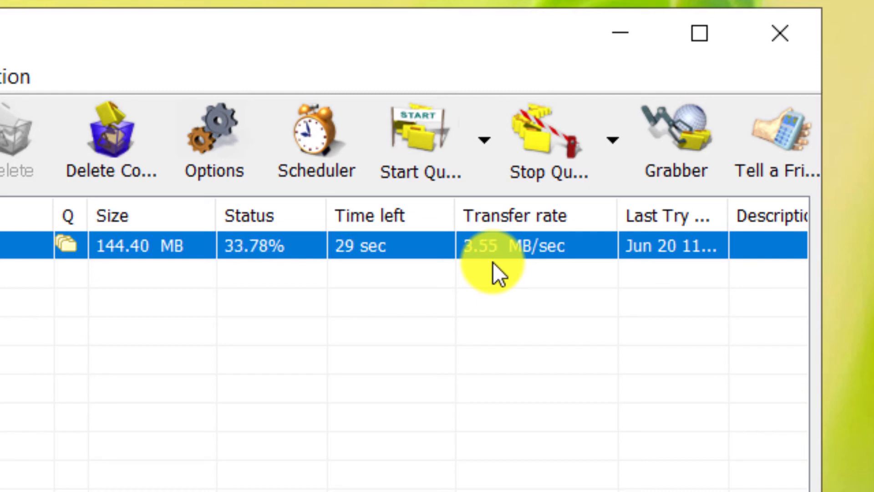
pyautogui.moveTo(368, 286)
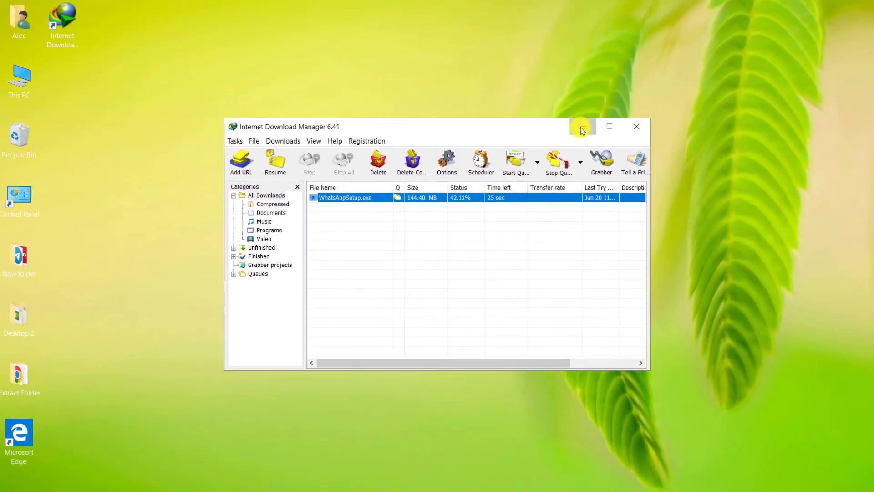
pyautogui.click(636, 127)
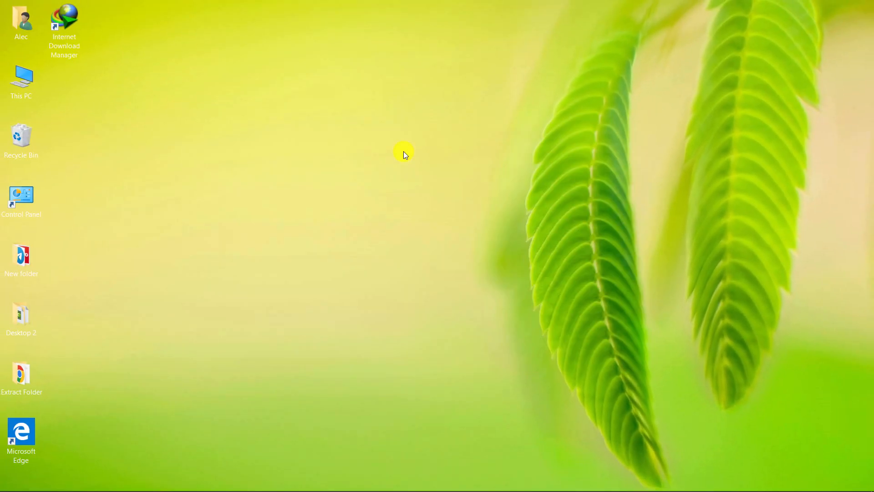